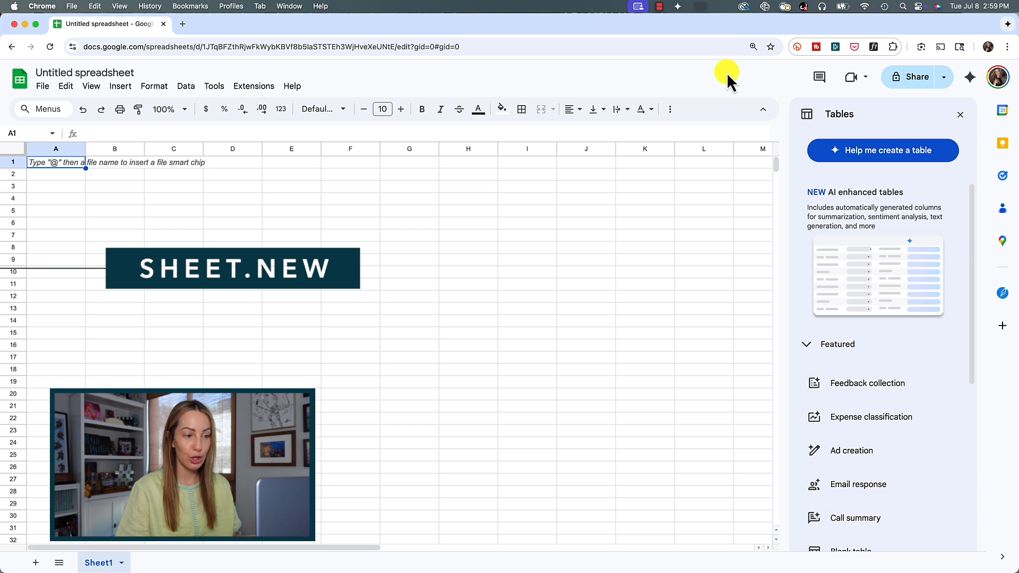
mouse_move(841, 123)
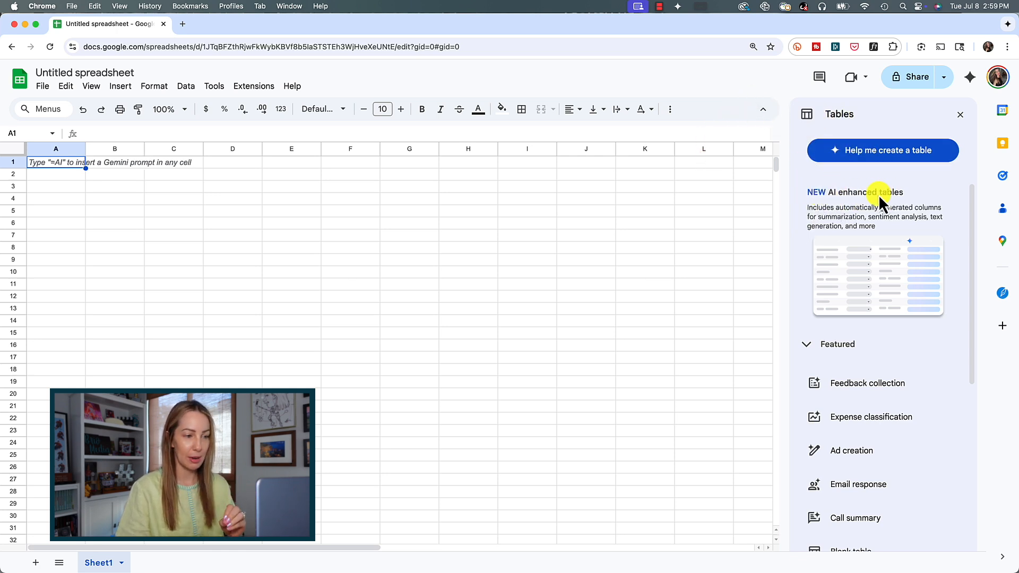
Scroll the Tables panel to the Featured expense classification template preview
scroll(down, 3)
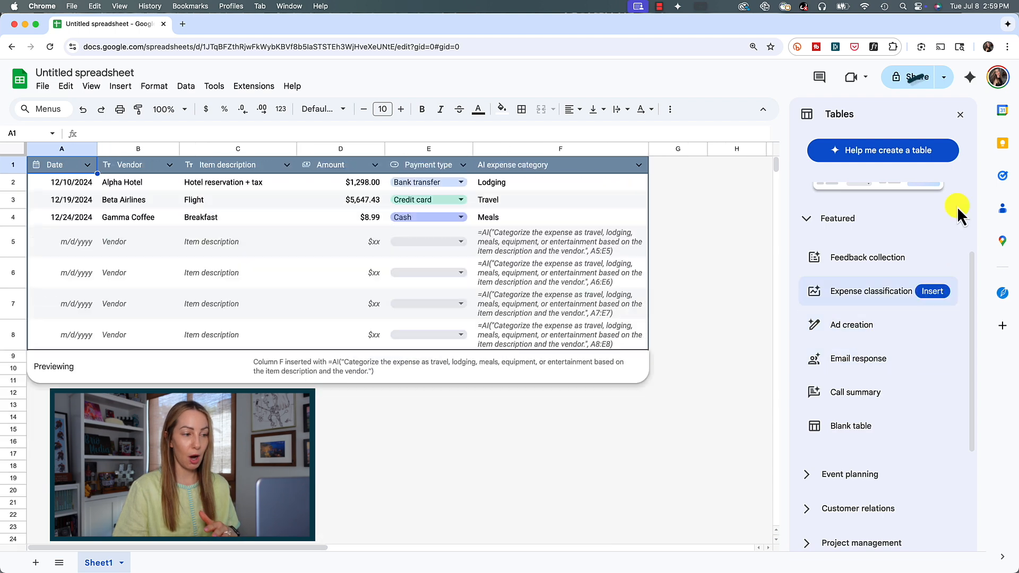
Switch from the Tables panel to Gemini and filter suggestions to Ask and Create chips
click(959, 113)
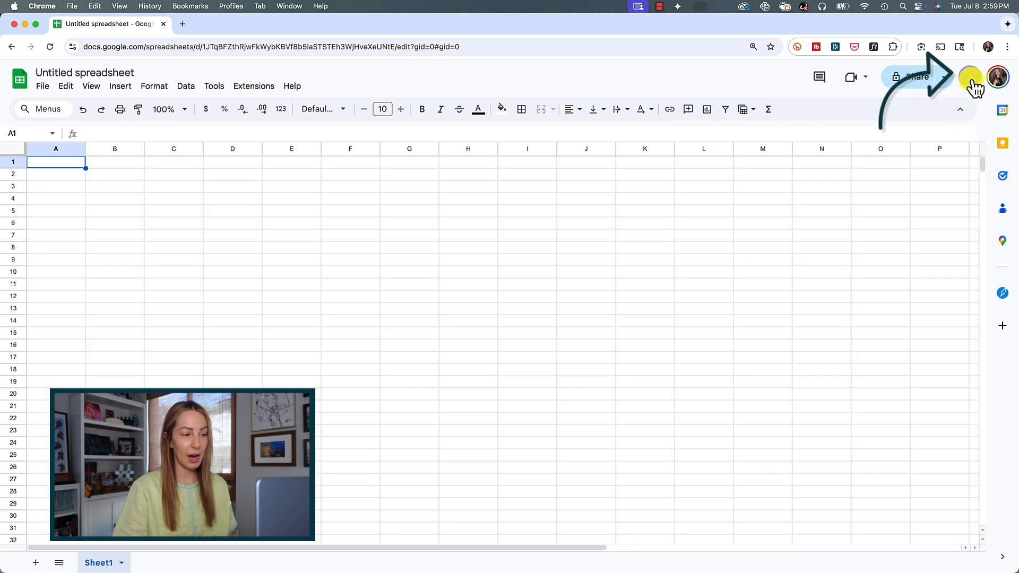
click(969, 76)
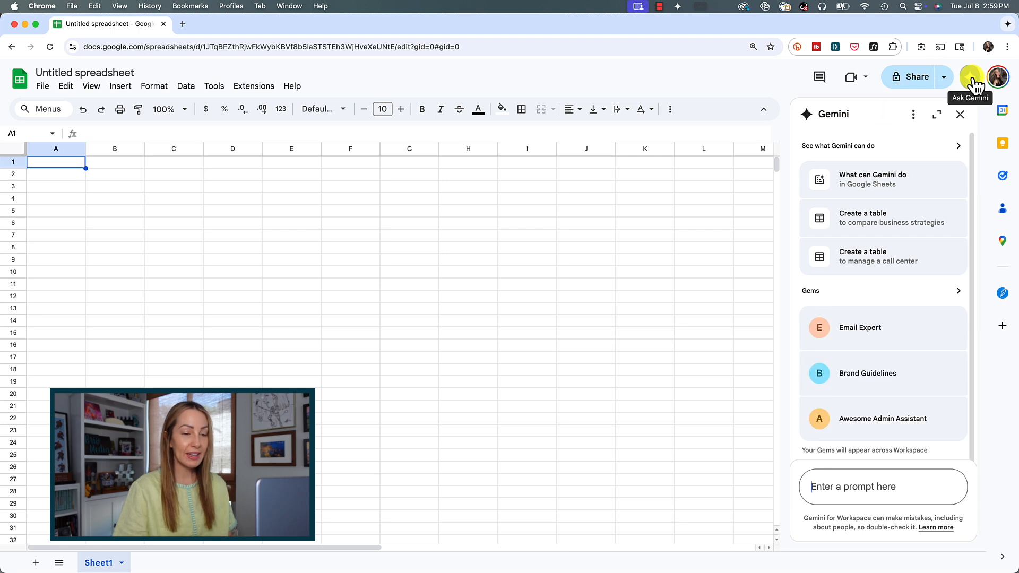
mouse_move(885, 149)
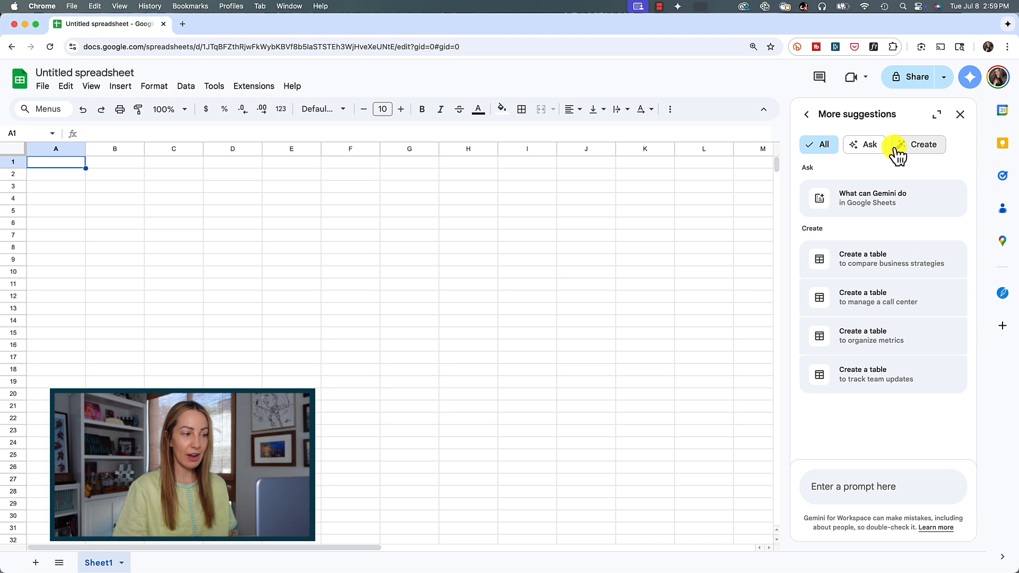
click(854, 144)
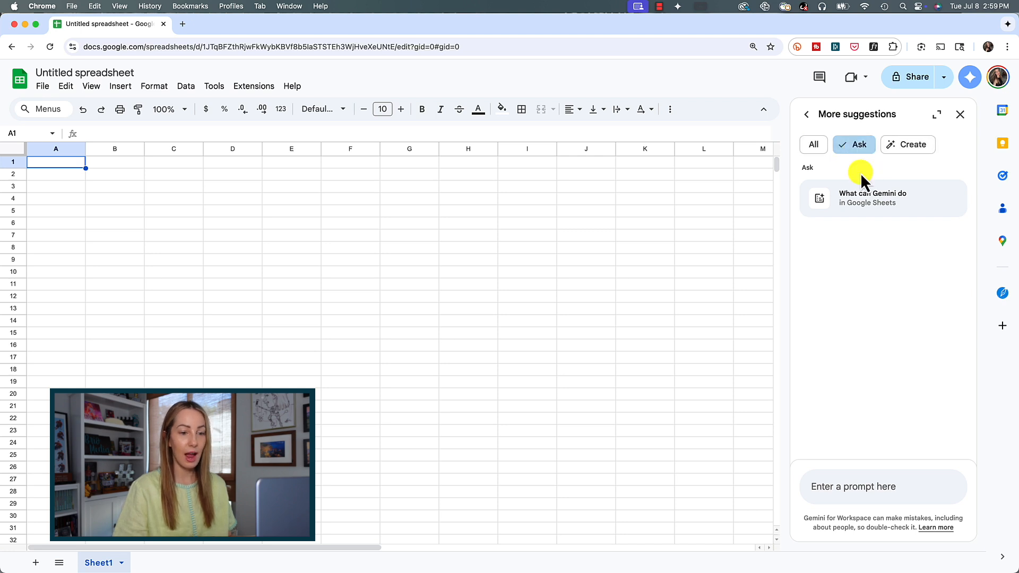
click(907, 145)
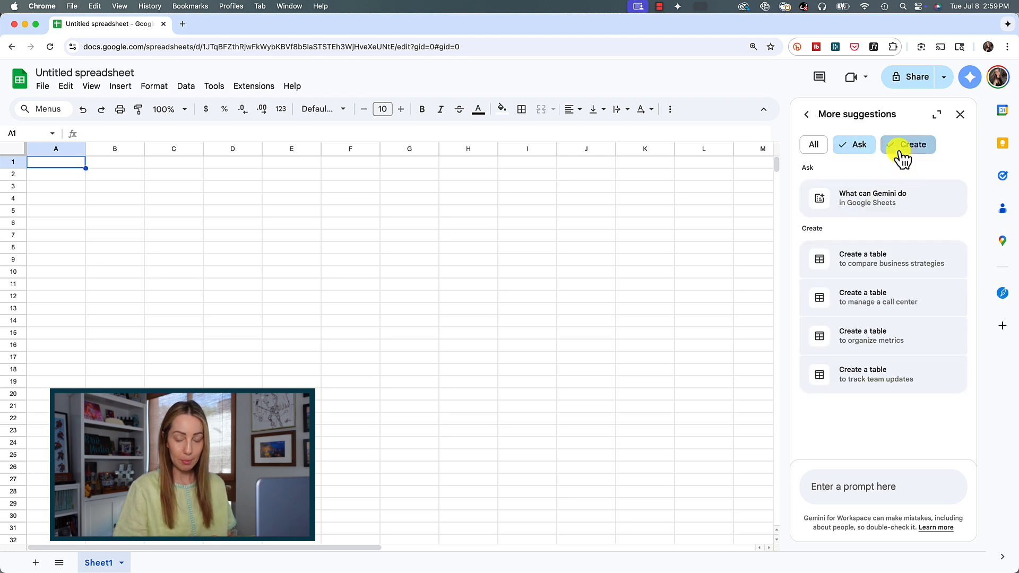
mouse_move(870, 279)
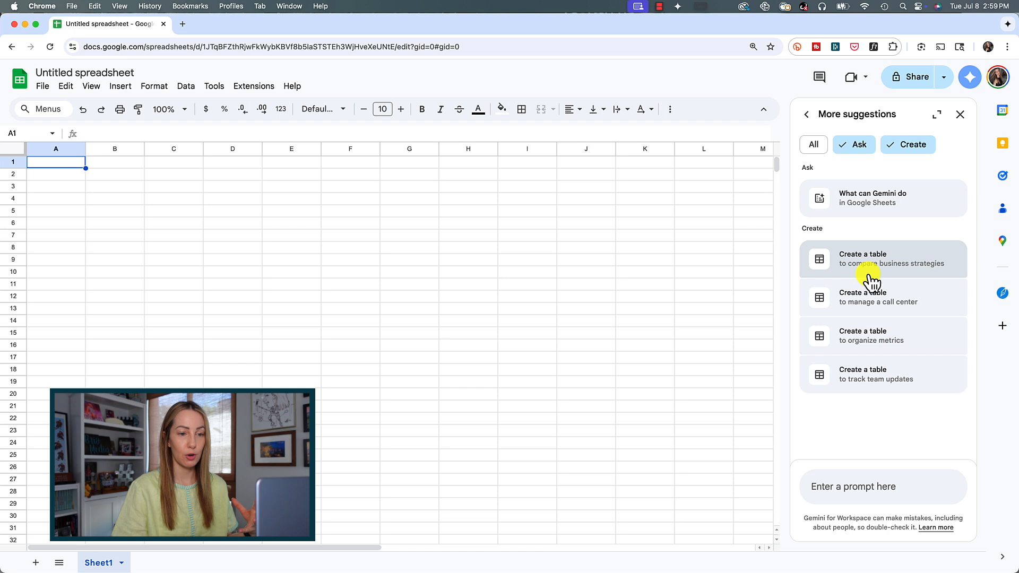
mouse_move(913, 382)
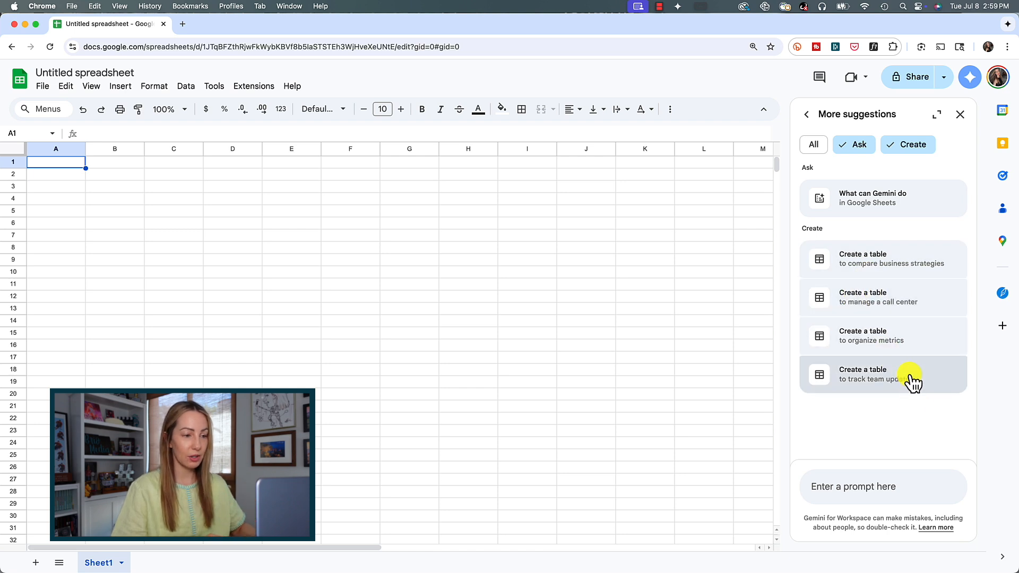
mouse_move(1000, 199)
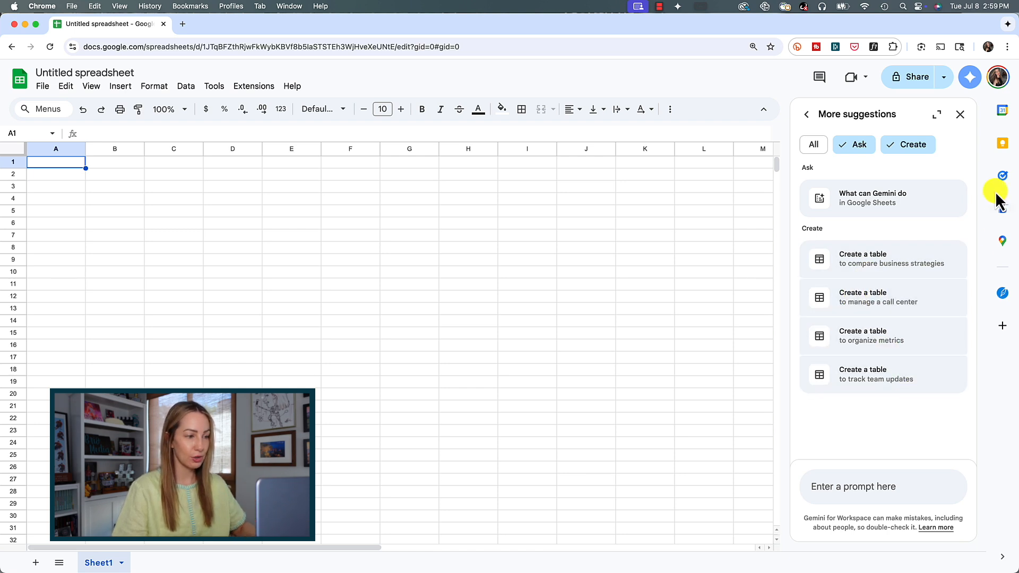
Bring back the Tables panel and browse Featured and Event planning templates
click(959, 115)
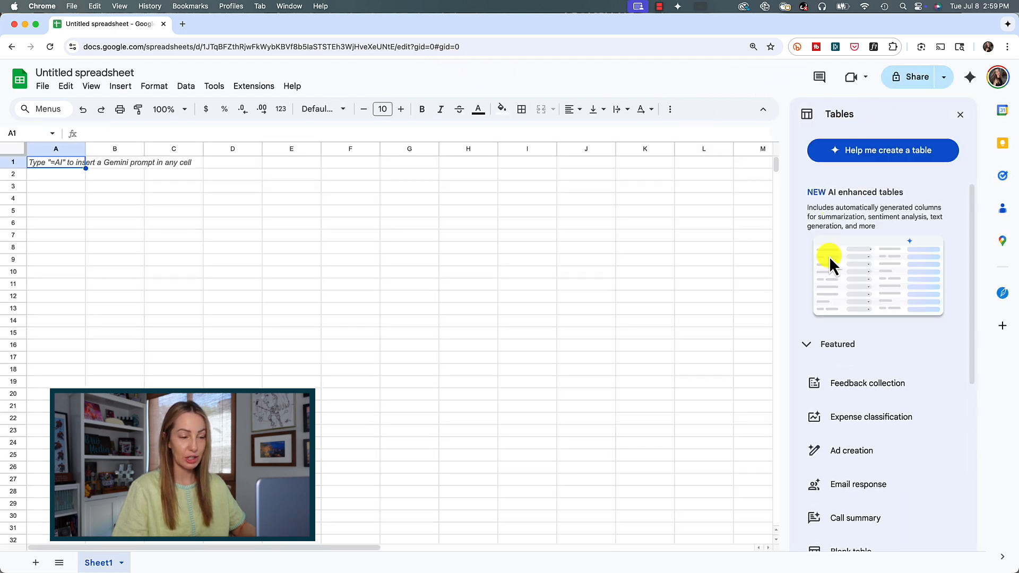
mouse_move(891, 208)
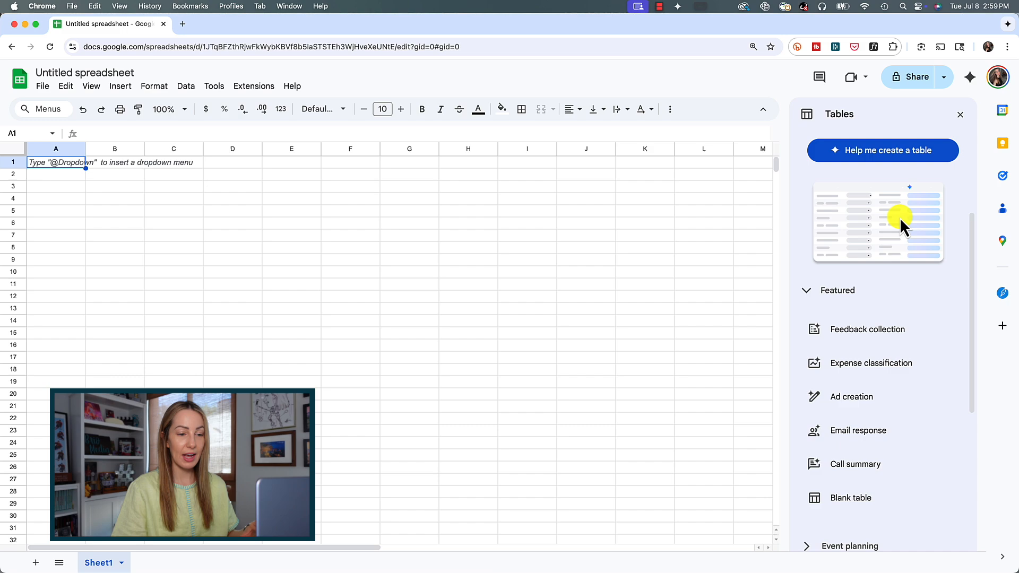
click(932, 248)
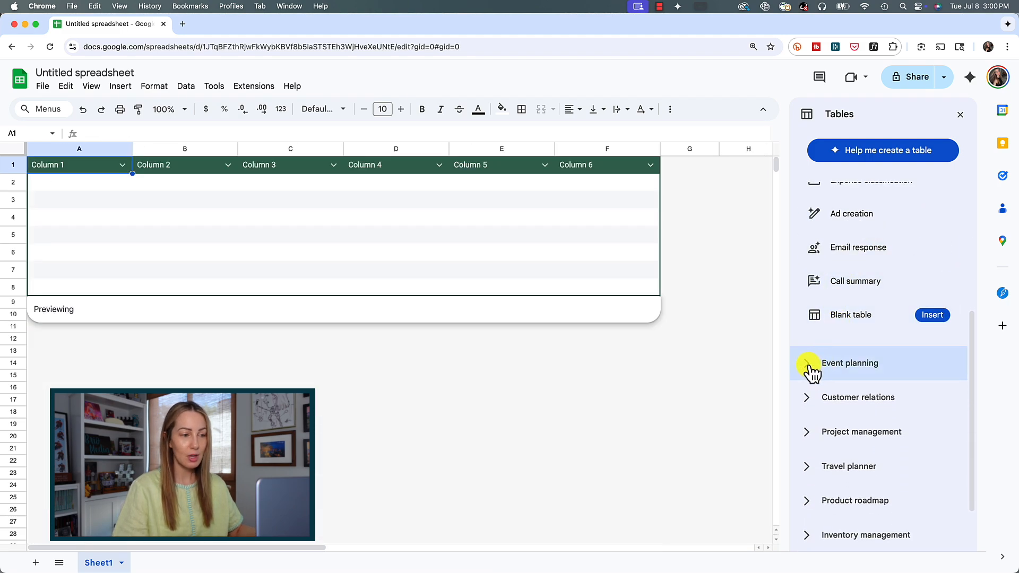
click(849, 363)
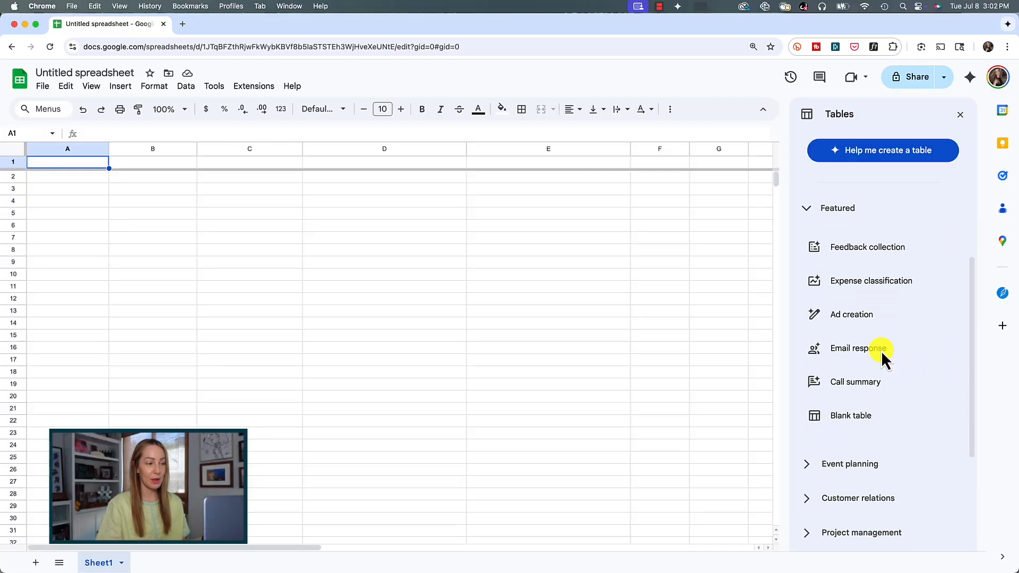
Insert the Email response template into Sheet1 and close the templates panel
click(864, 348)
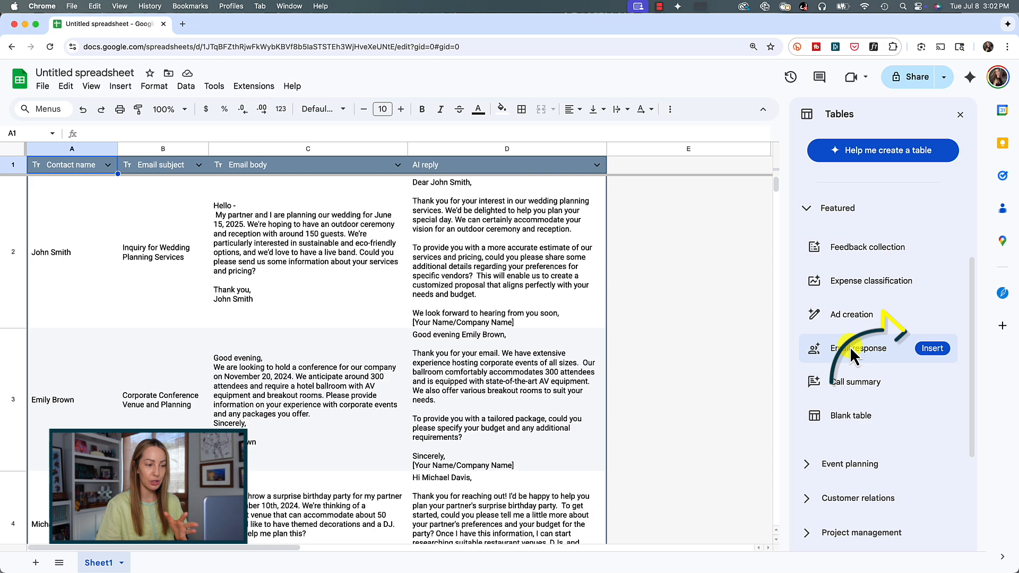
mouse_move(851, 356)
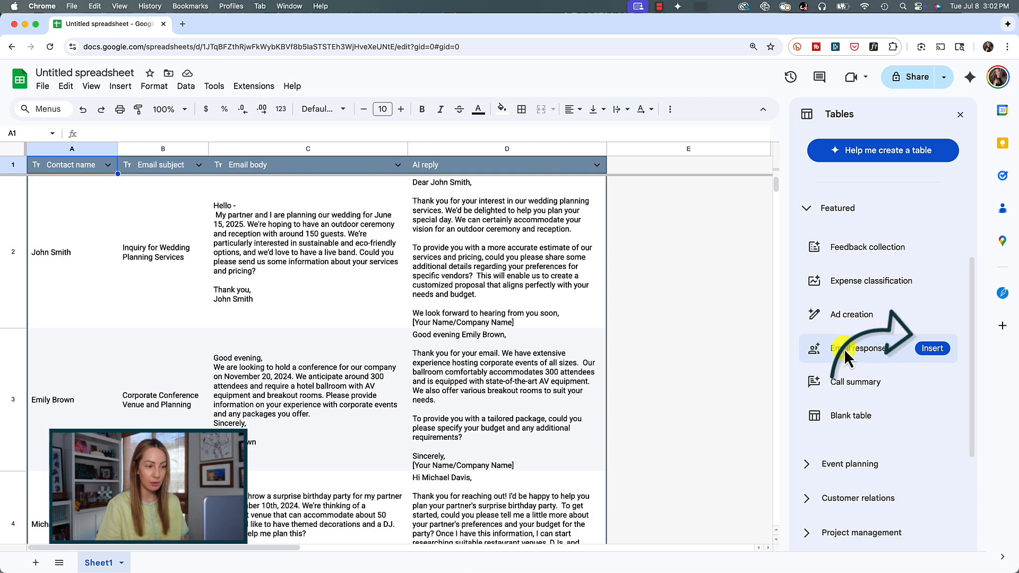
click(932, 348)
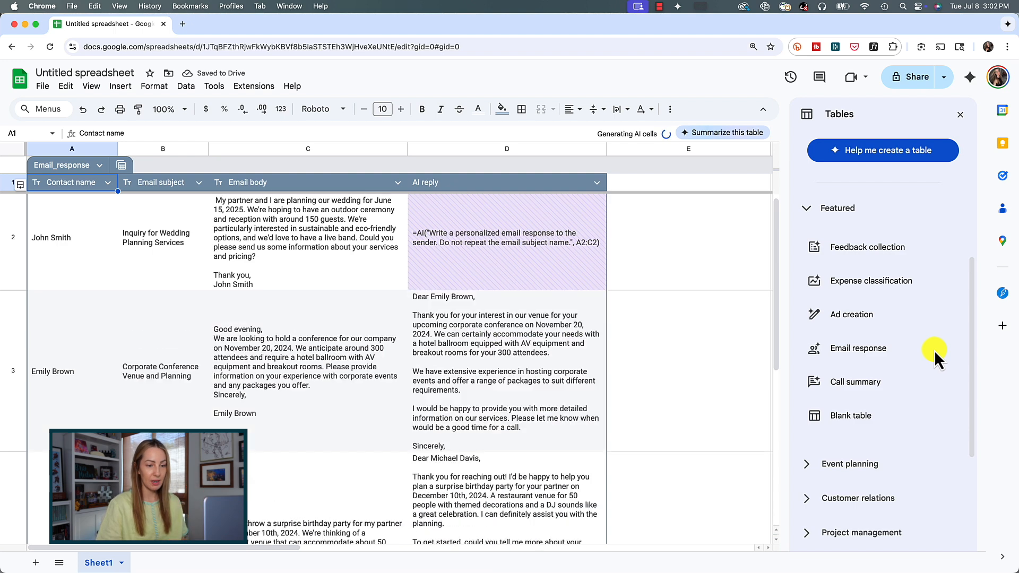
click(867, 247)
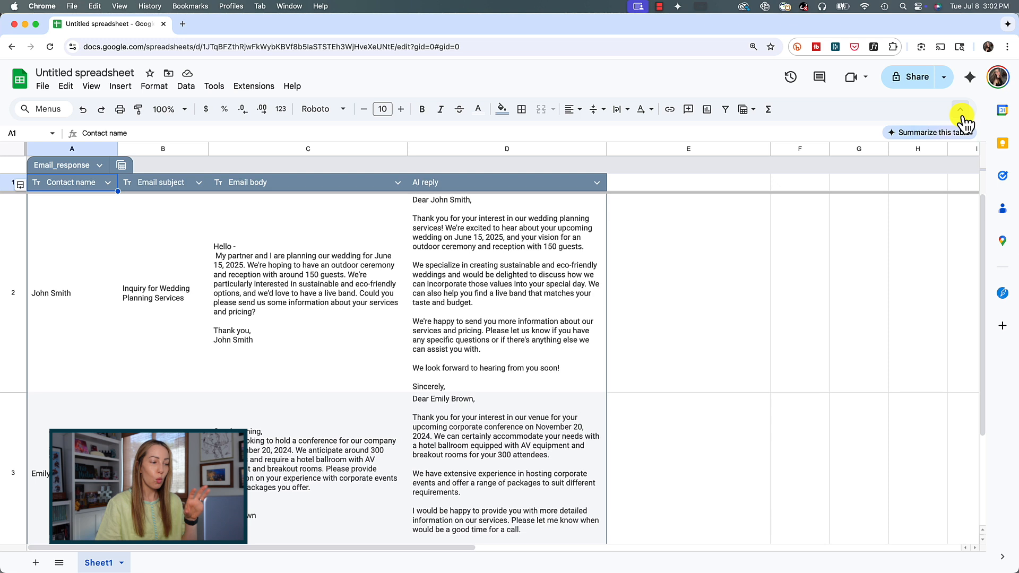
mouse_move(698, 311)
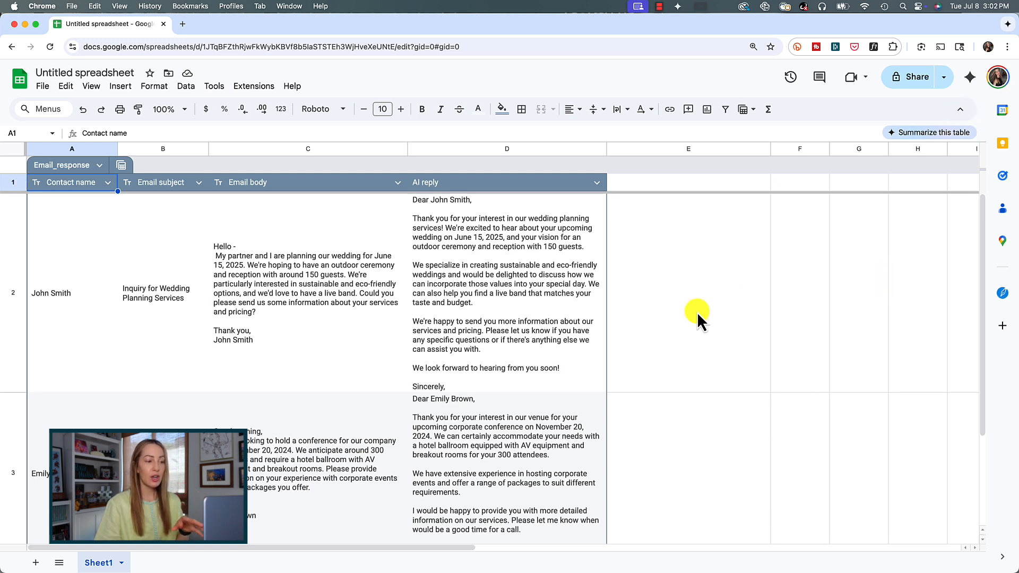
click(507, 293)
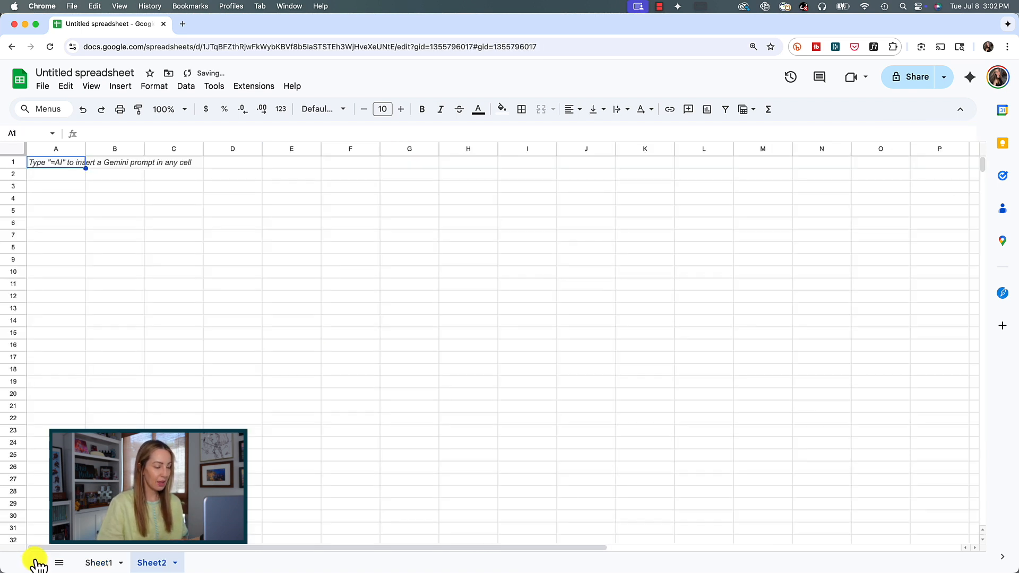
mouse_move(266, 472)
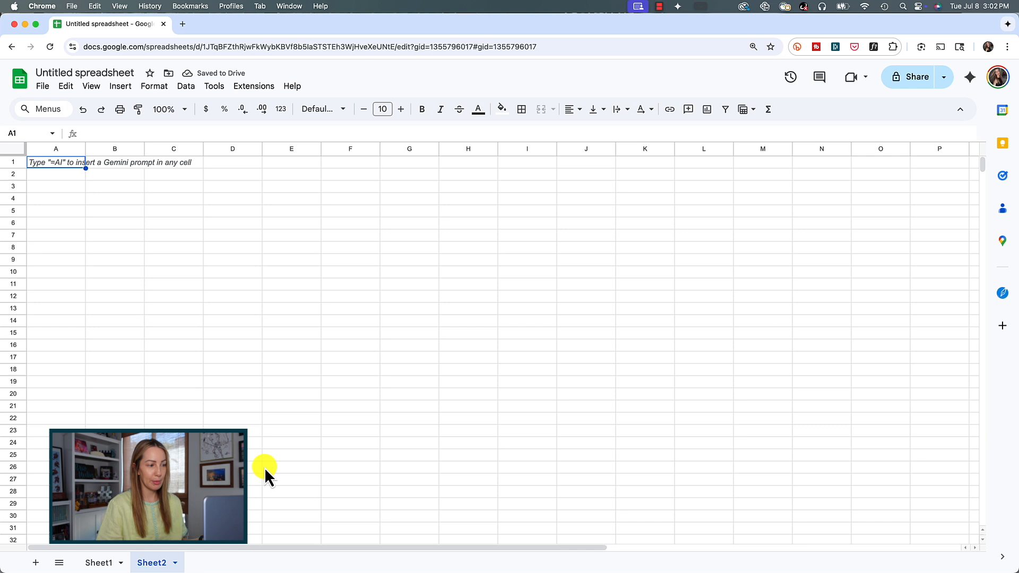
mouse_move(890, 193)
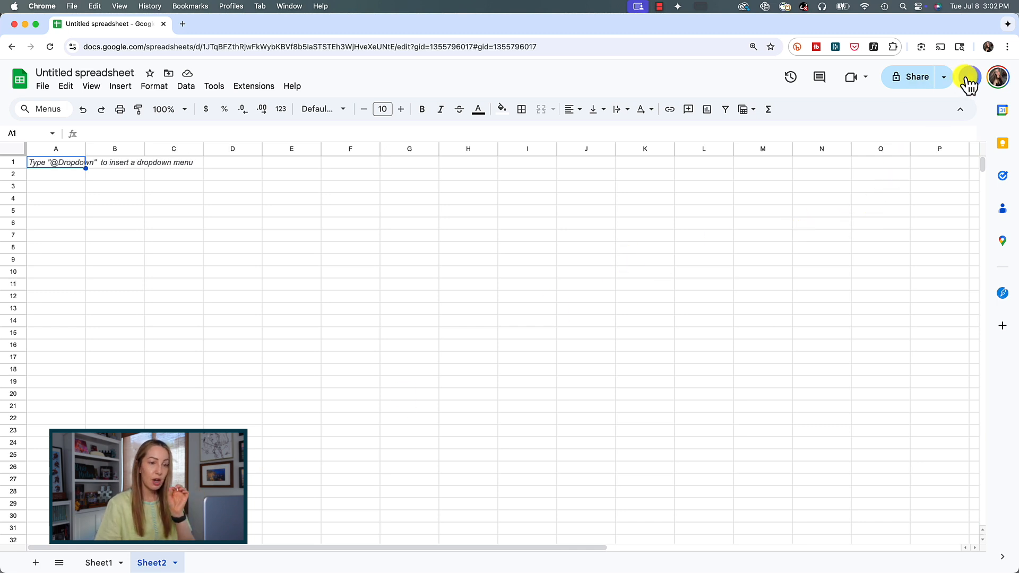
Ask Gemini to create a metrics table for Facebook, Instagram and YouTube ad campaigns
click(968, 76)
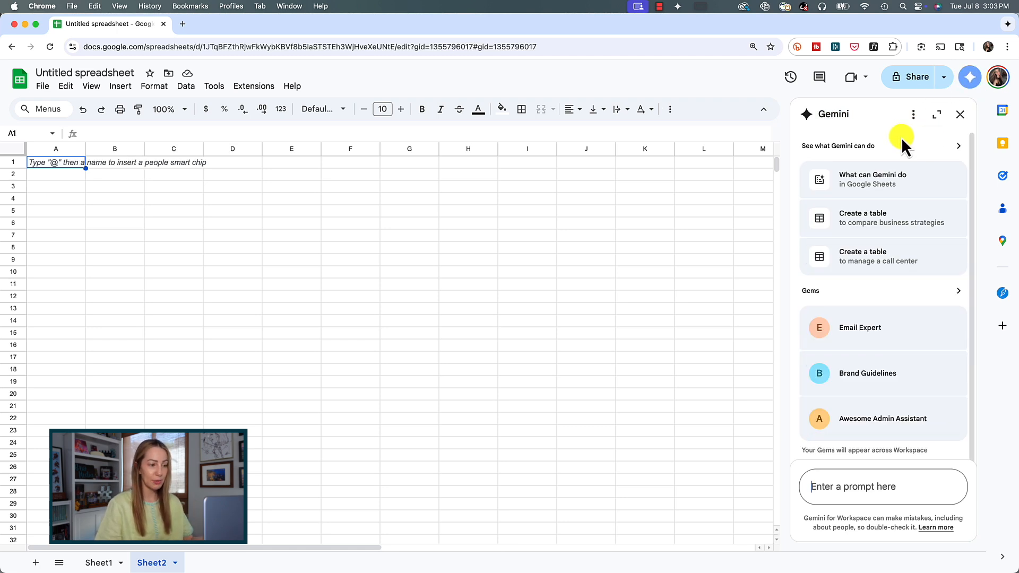
mouse_move(896, 323)
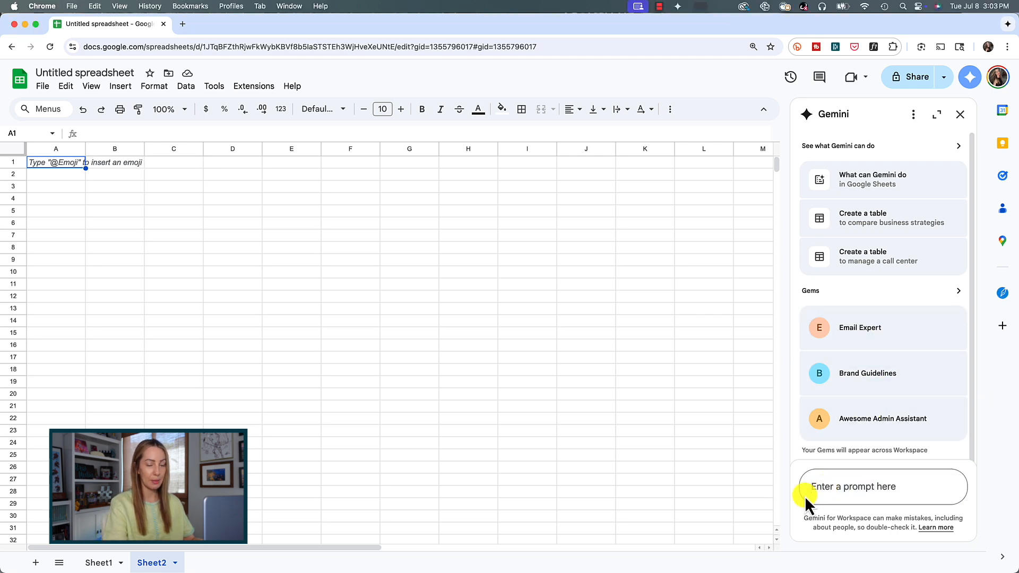
text(create a table to organize metrics across our advertising campaigns)
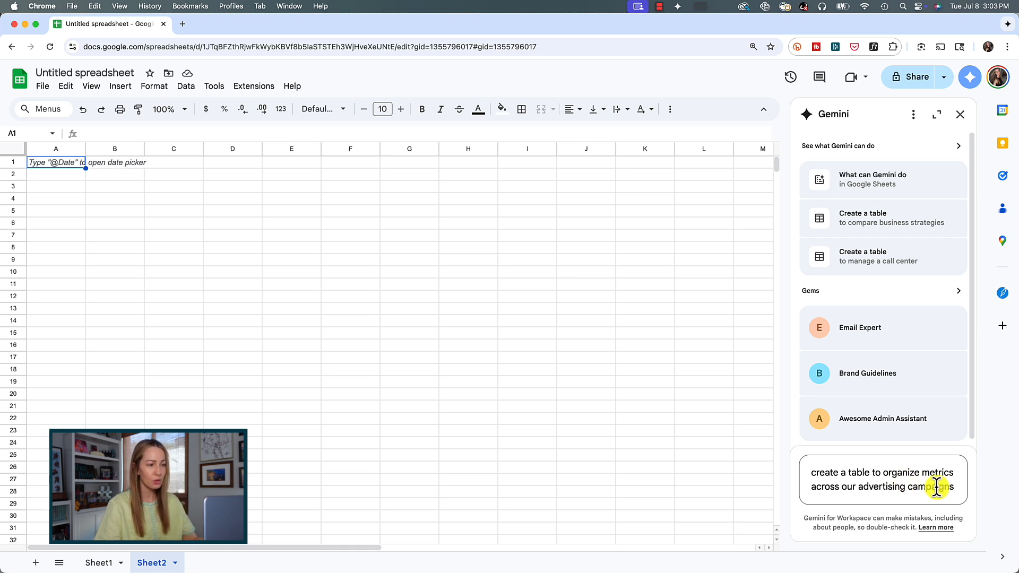
text(on Facebook, Instagra)
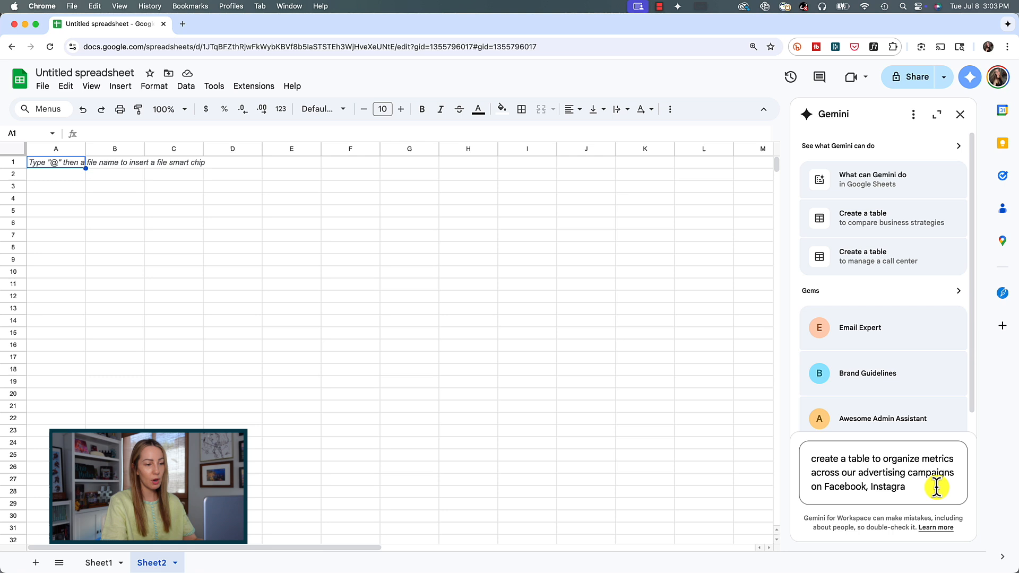
text(m, and YouTu)
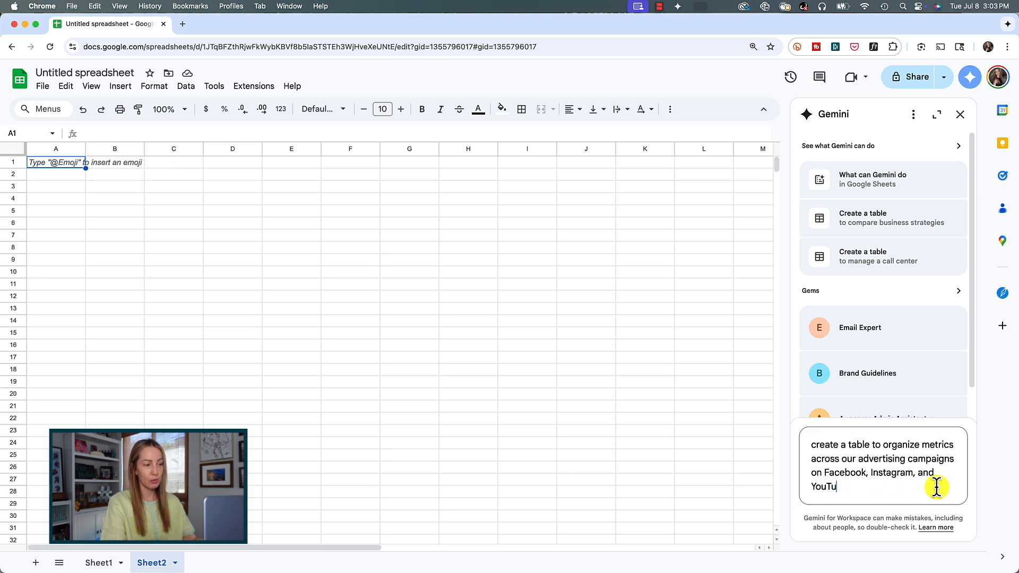
key(Return)
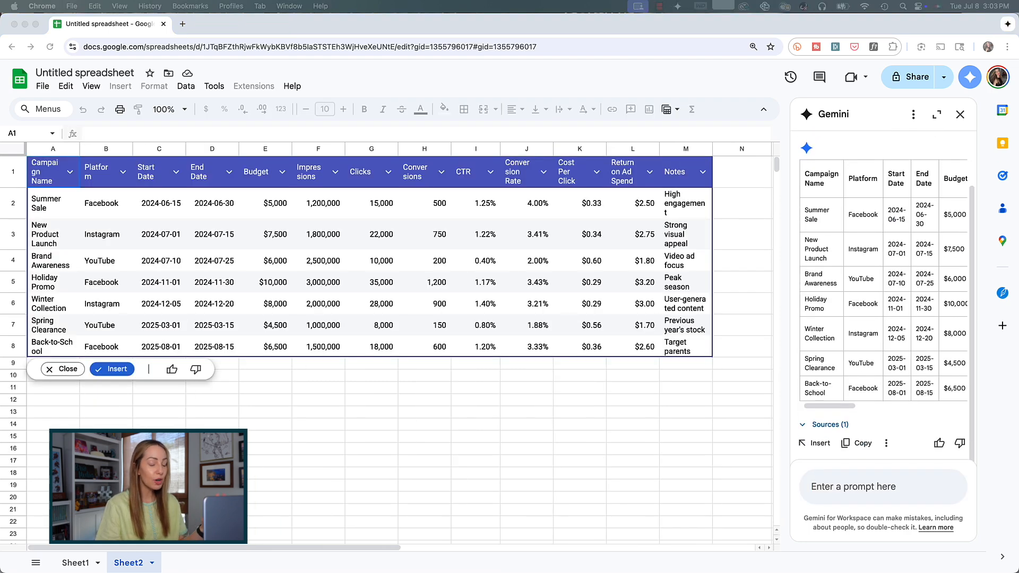
Insert Gemini's generated campaign metrics table into Sheet2 as Table1
scroll(down, 3)
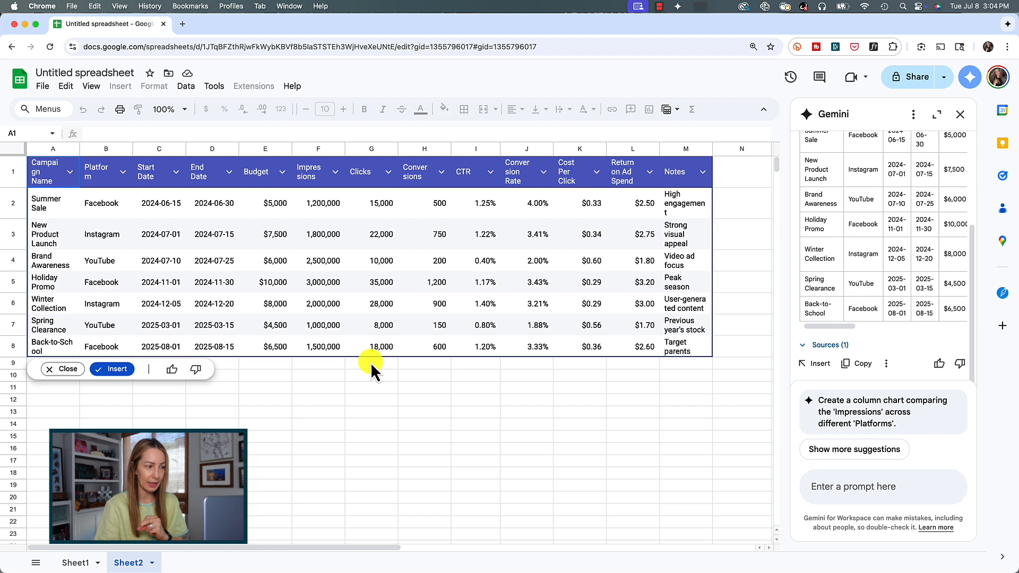
mouse_move(77, 298)
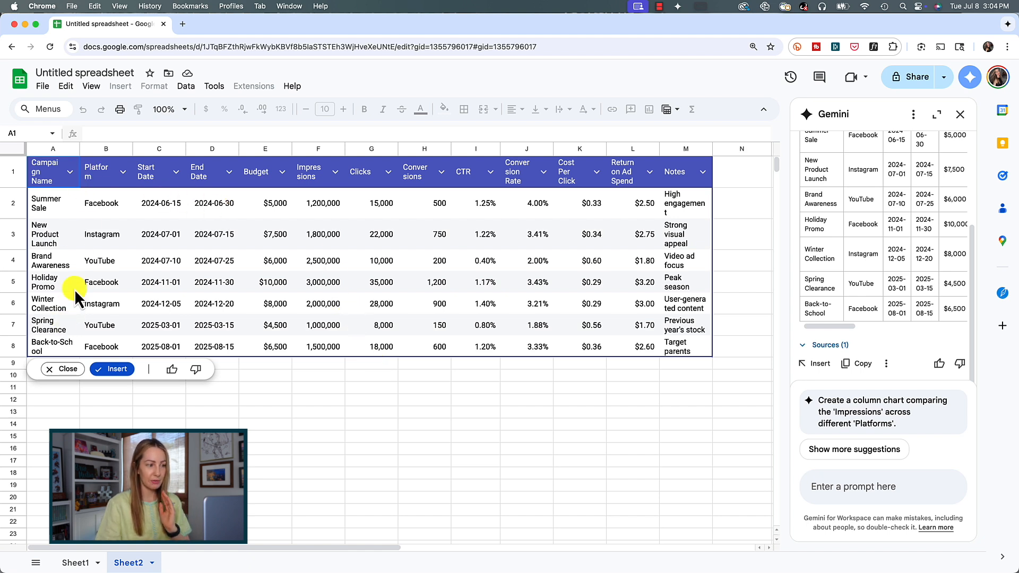
mouse_move(111, 370)
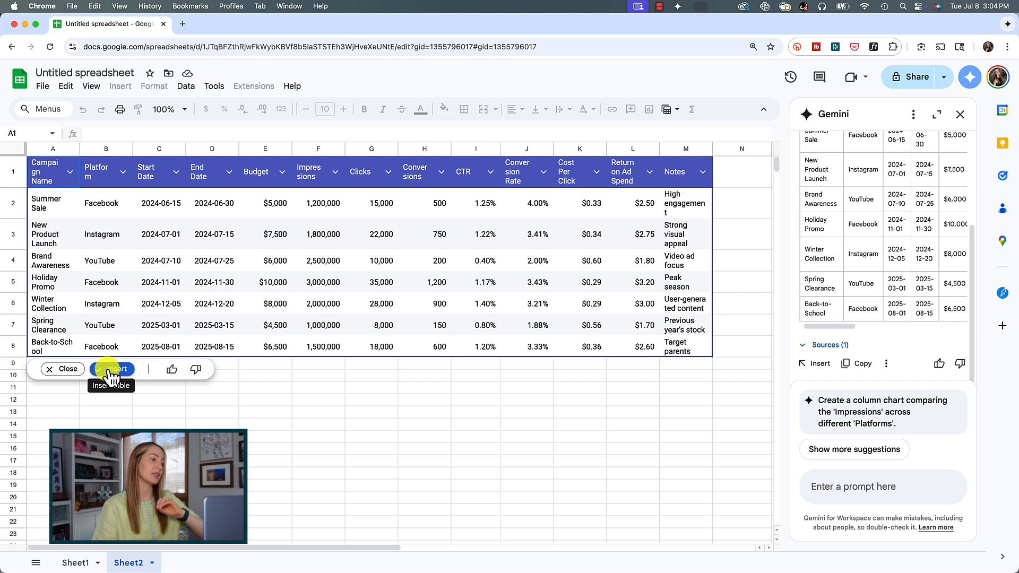
click(114, 370)
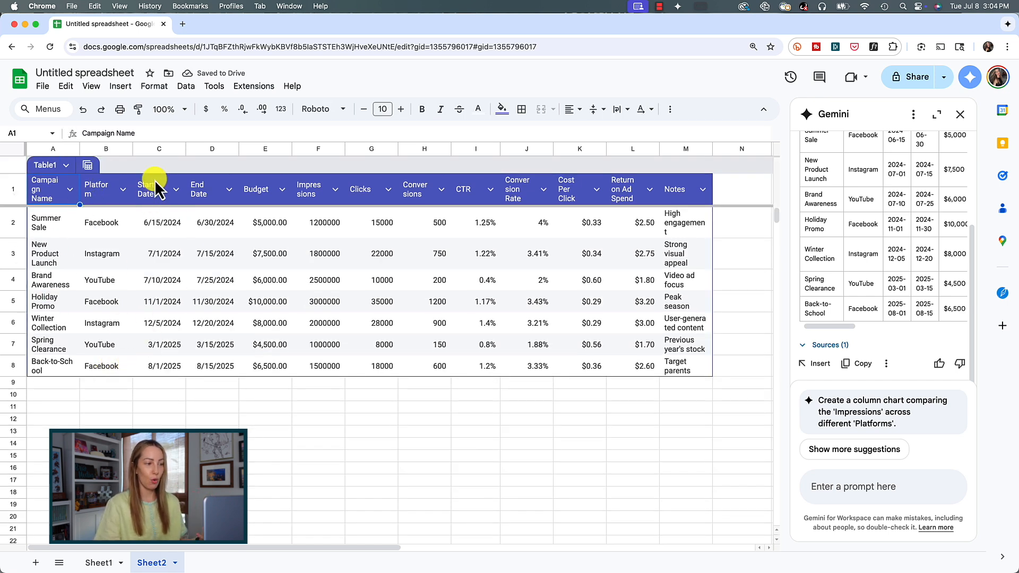
mouse_move(315, 341)
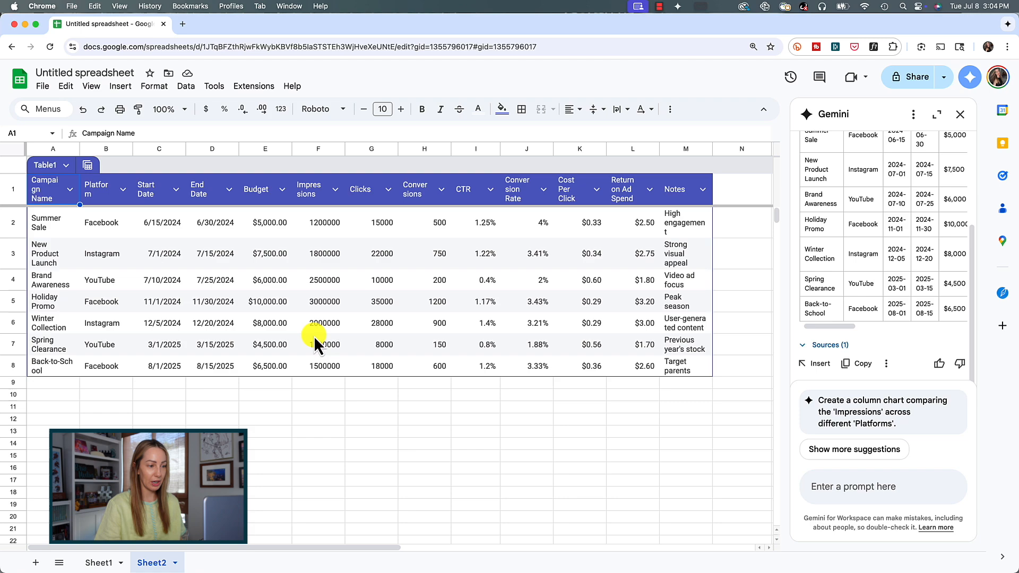
mouse_move(319, 407)
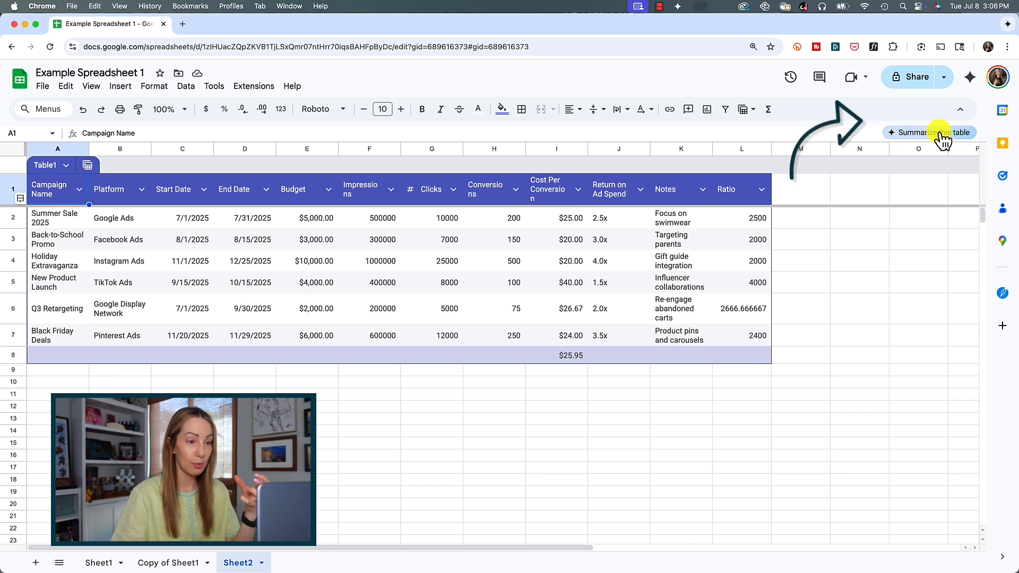
Request a Gemini summary of the marketing campaign table via the chip
click(932, 132)
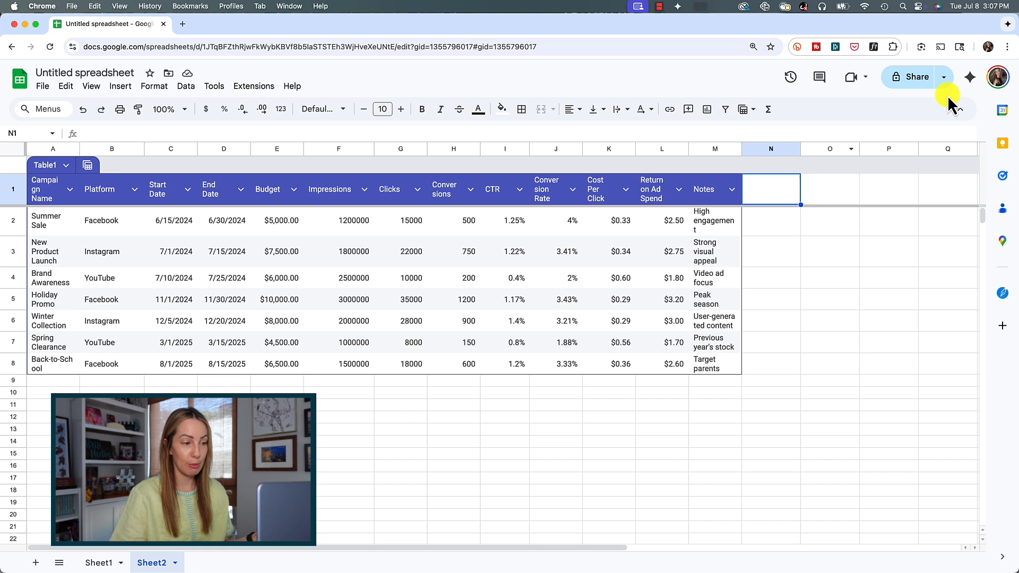
Ask Gemini to summarize the campaign table and scroll through its reply
click(969, 77)
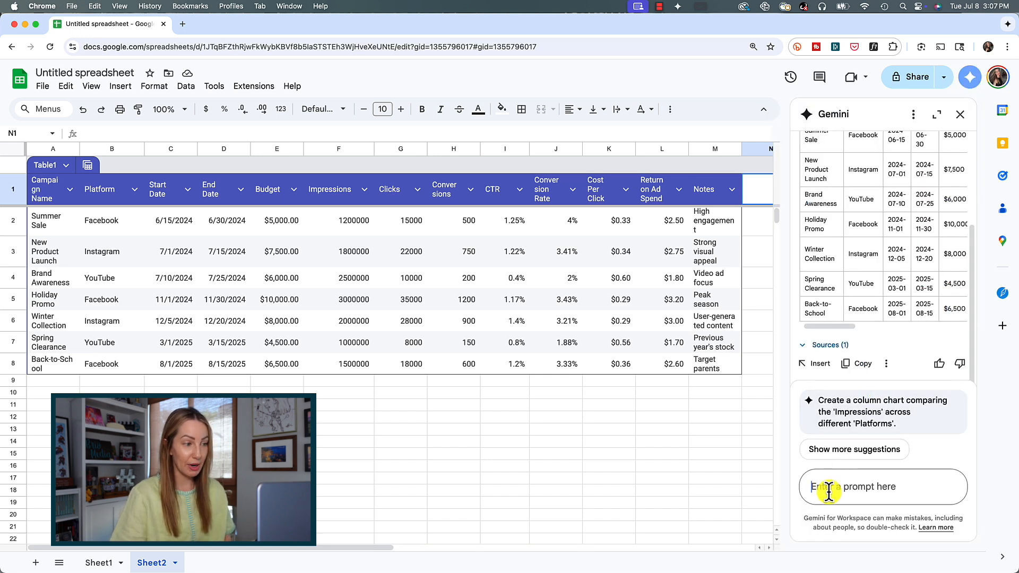
text(create a s)
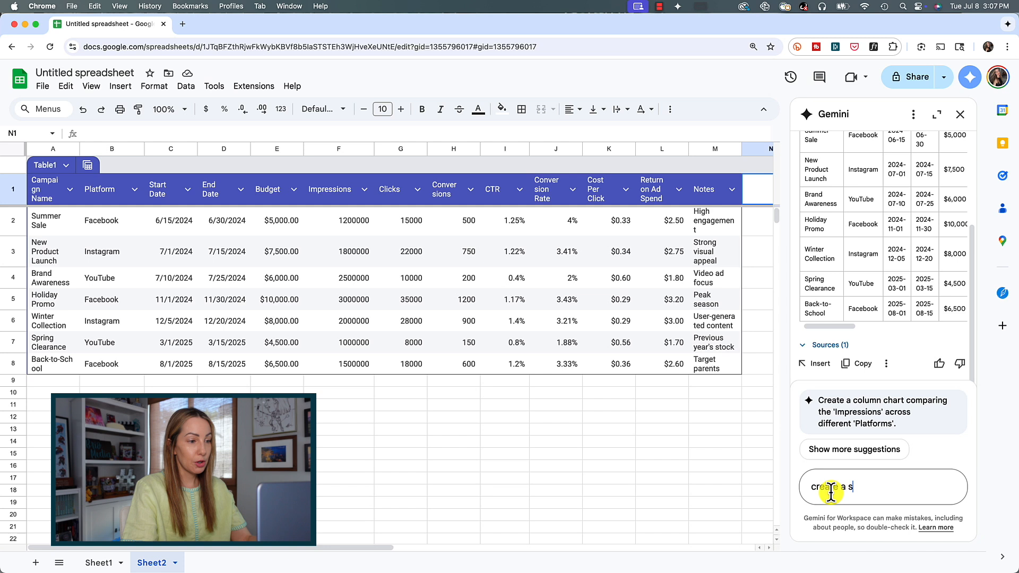
key(Return)
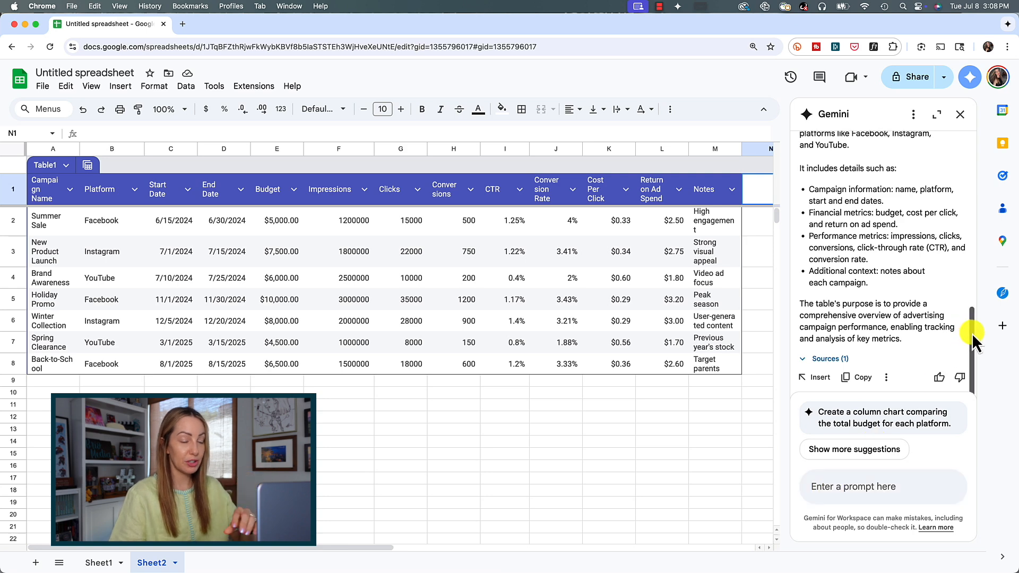
scroll(up, 3)
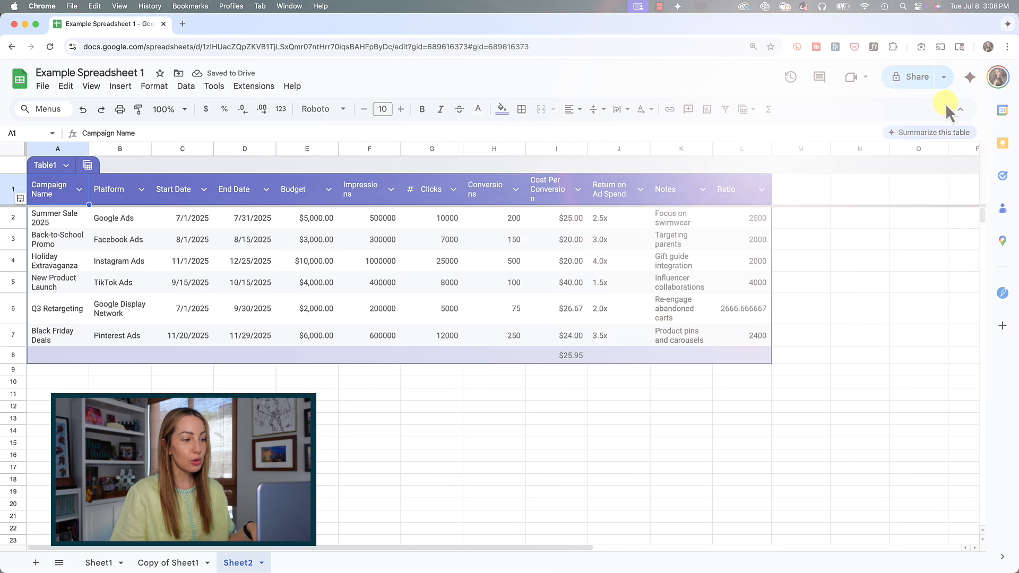
View Gemini's spreadsheet summary, then switch to Sheet1's Email_response table
click(969, 76)
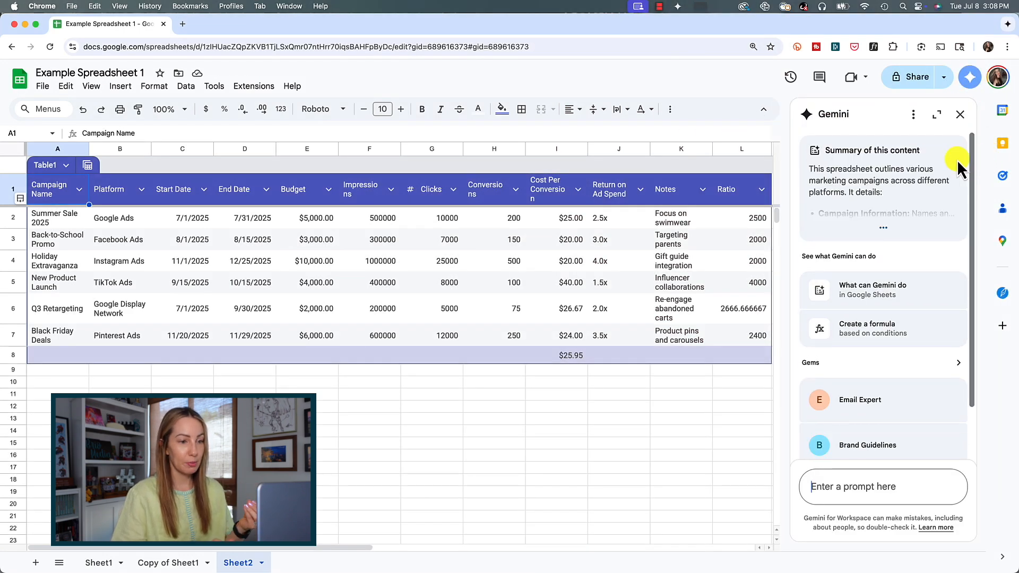
click(883, 227)
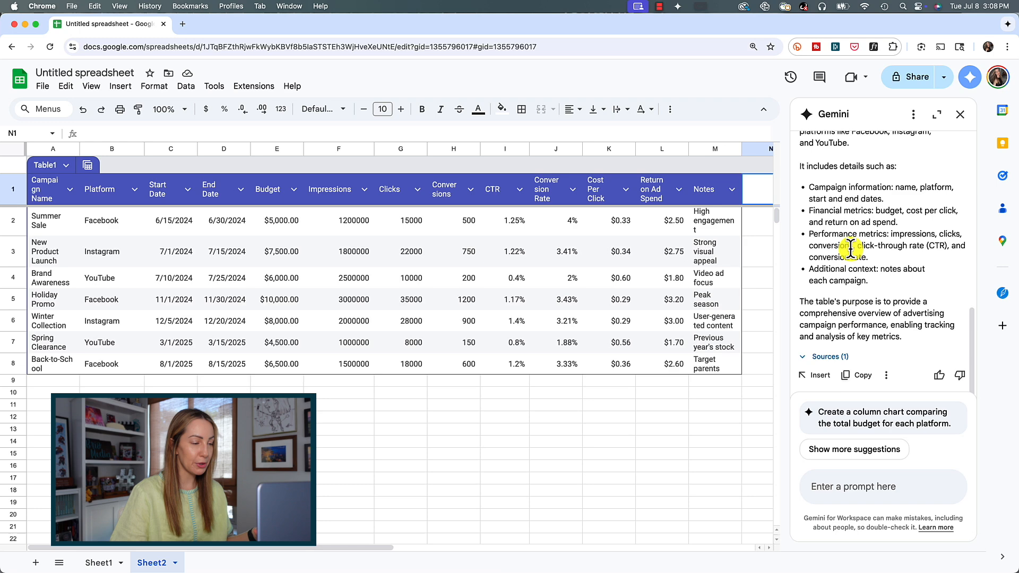
mouse_move(858, 306)
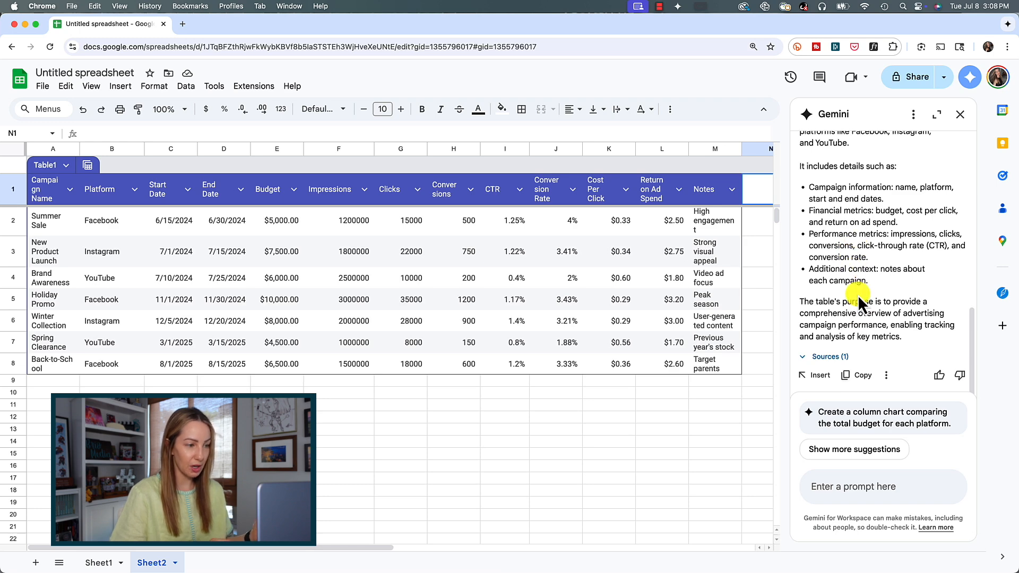
mouse_move(845, 296)
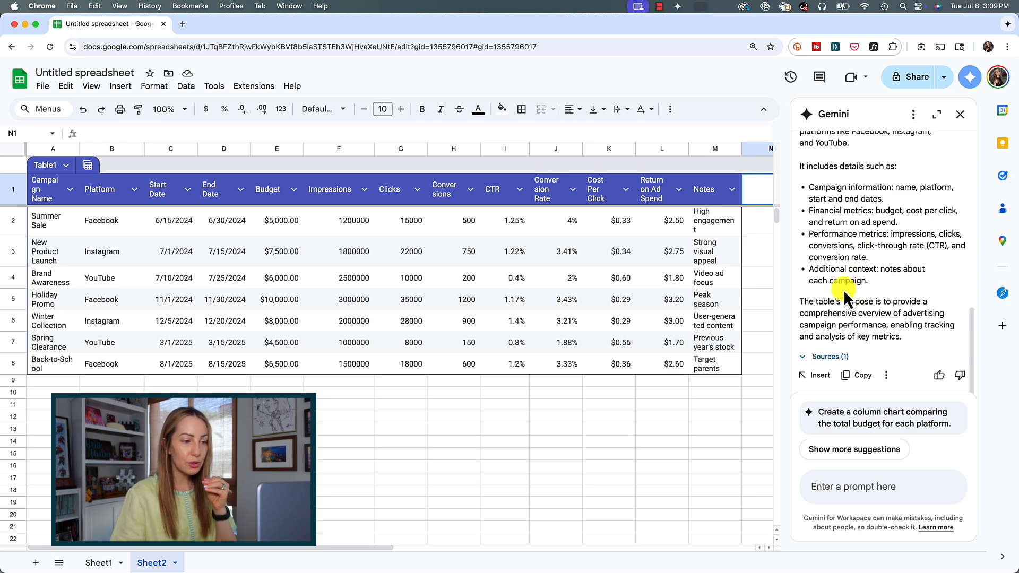
click(98, 563)
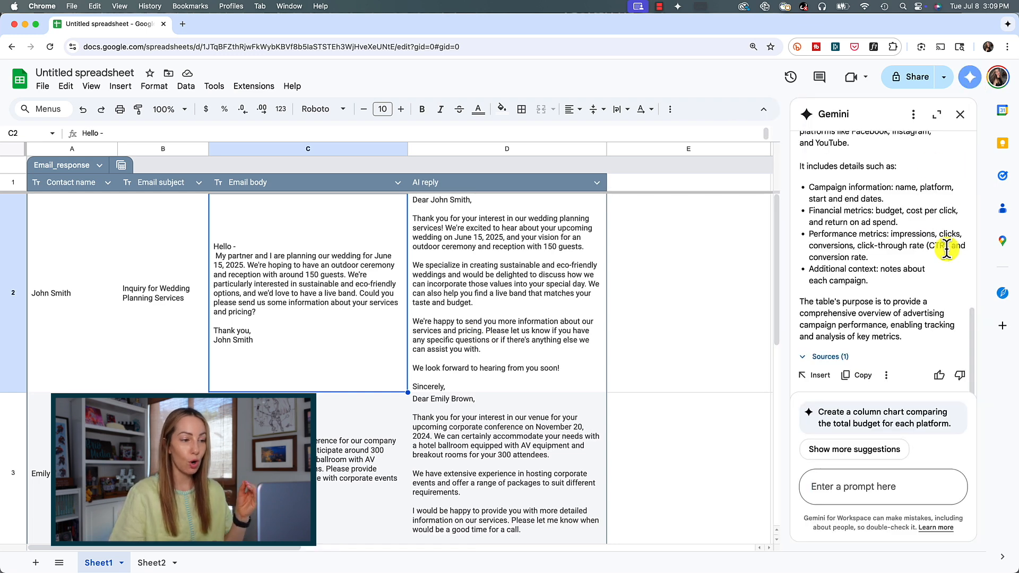
Check Gemini's summary on Sheet1, close it, and return to Sheet2
click(960, 113)
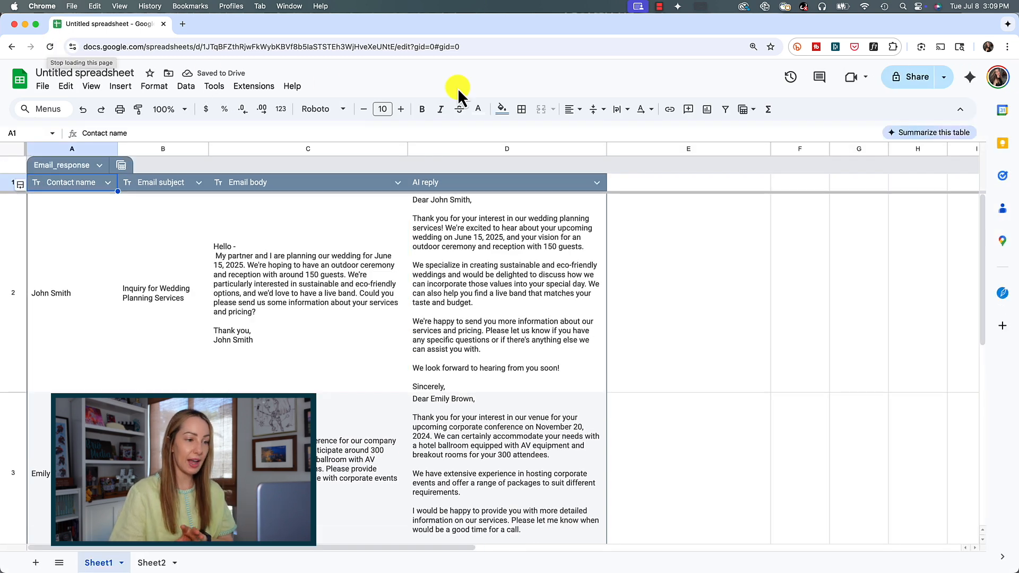
click(970, 77)
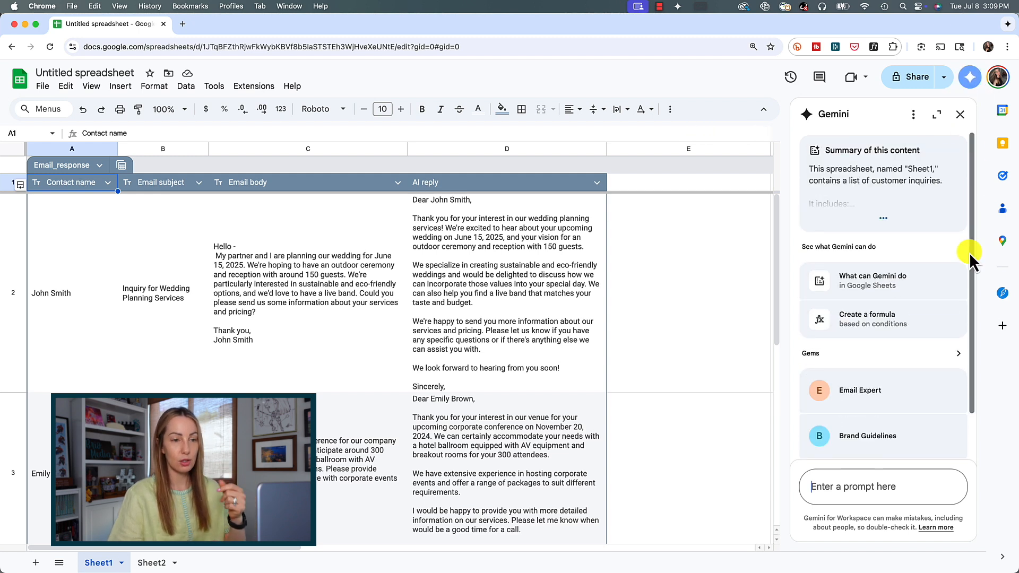
click(152, 563)
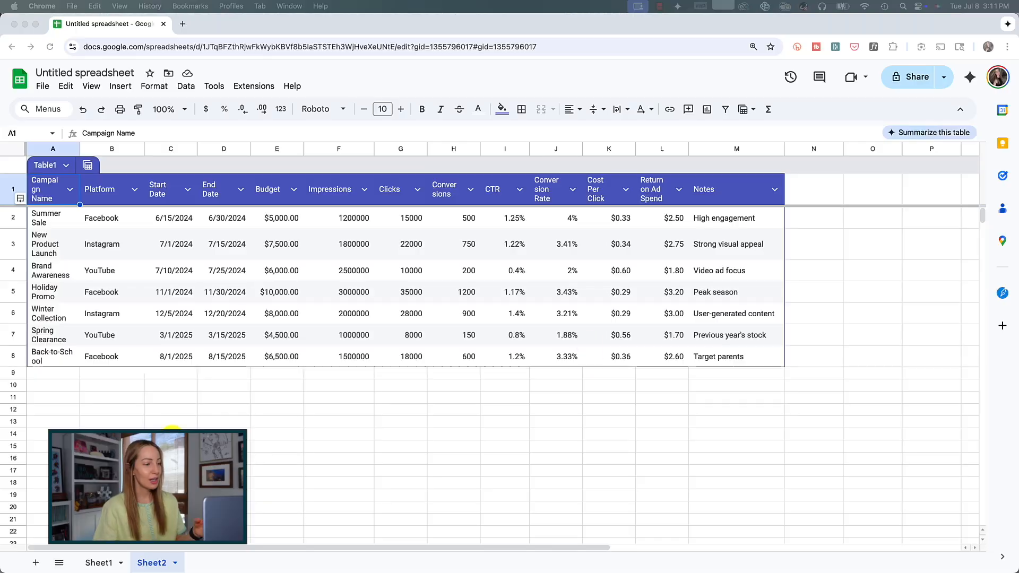
Ask Gemini for an average cost per click formula and pick G10 as its destination
click(971, 76)
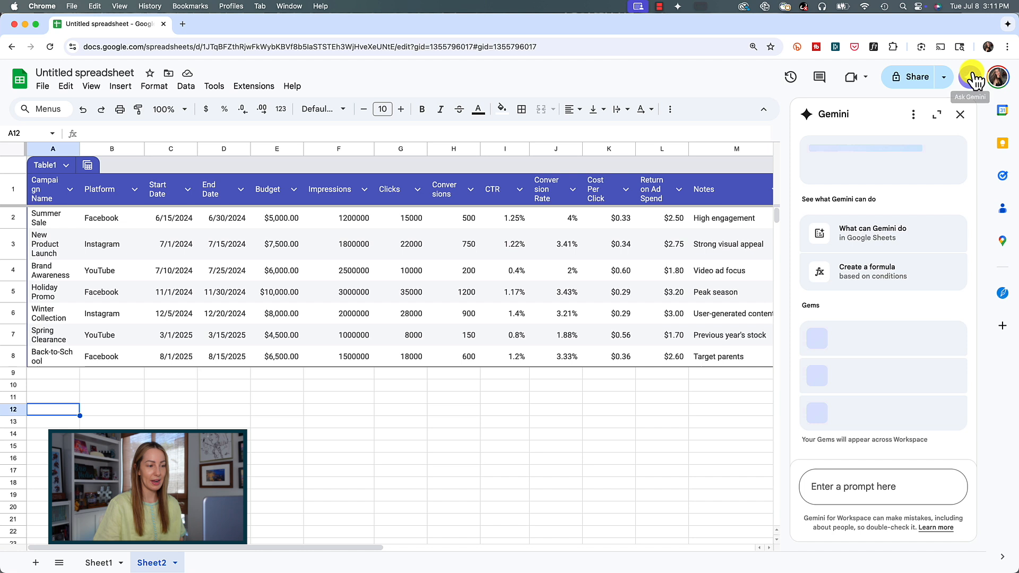
text(create a formula to calculate the av)
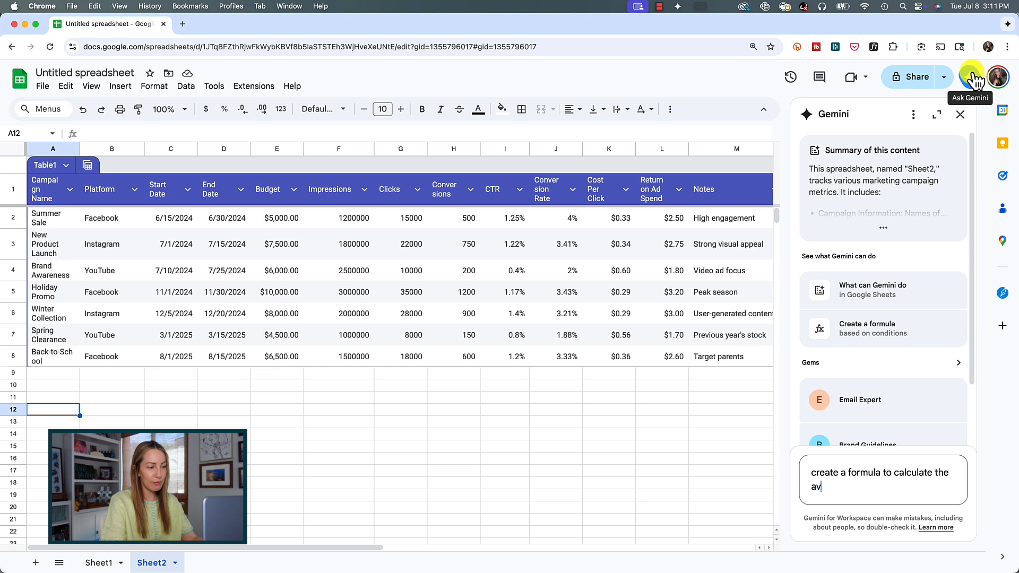
text(erage cost per c)
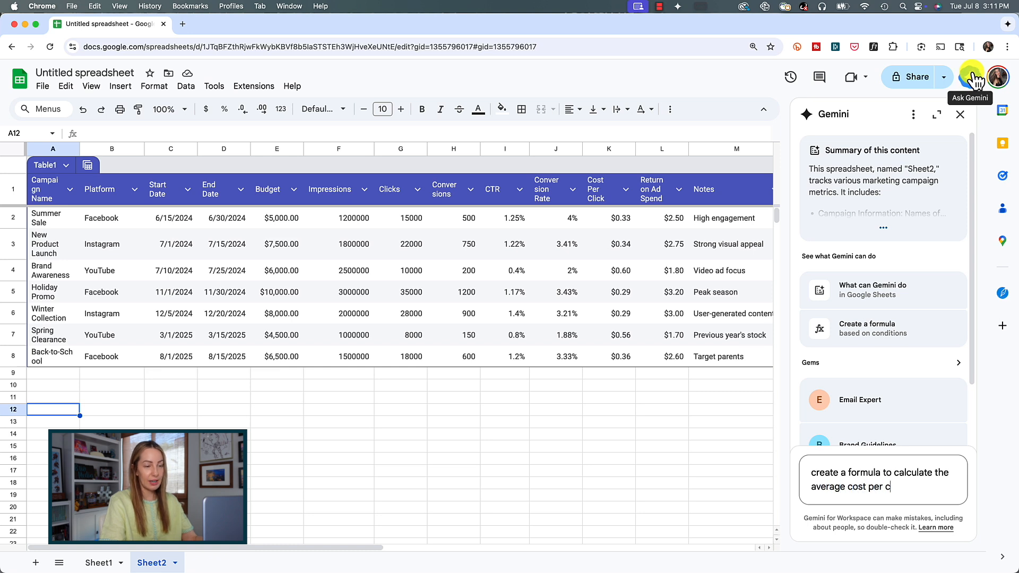
key(Return)
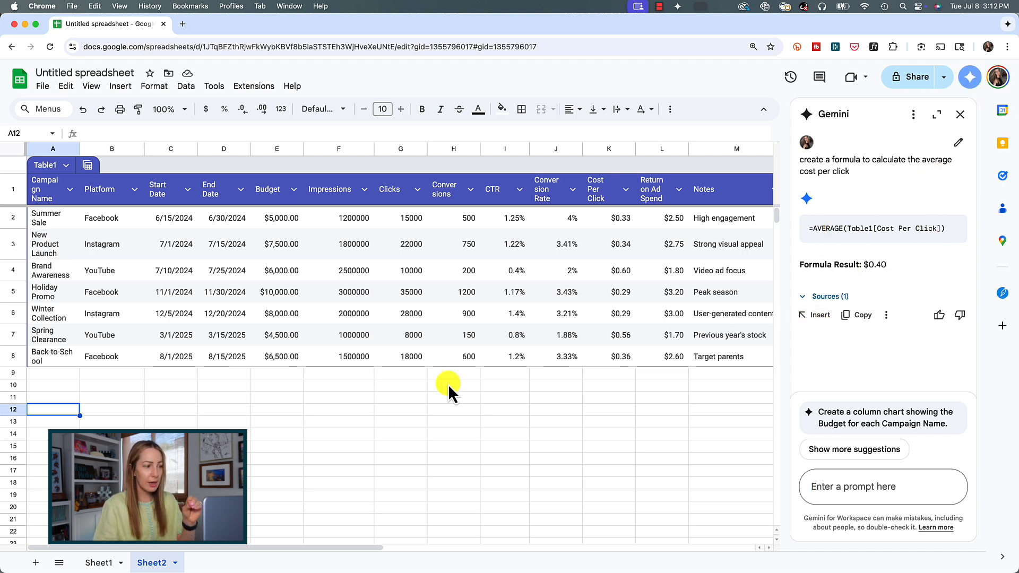
mouse_move(128, 396)
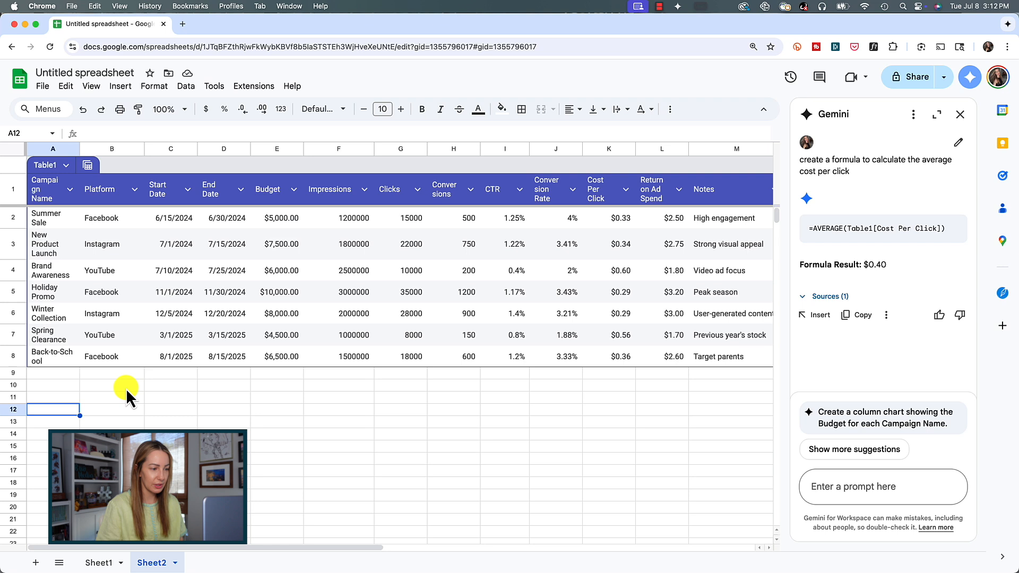
mouse_move(383, 396)
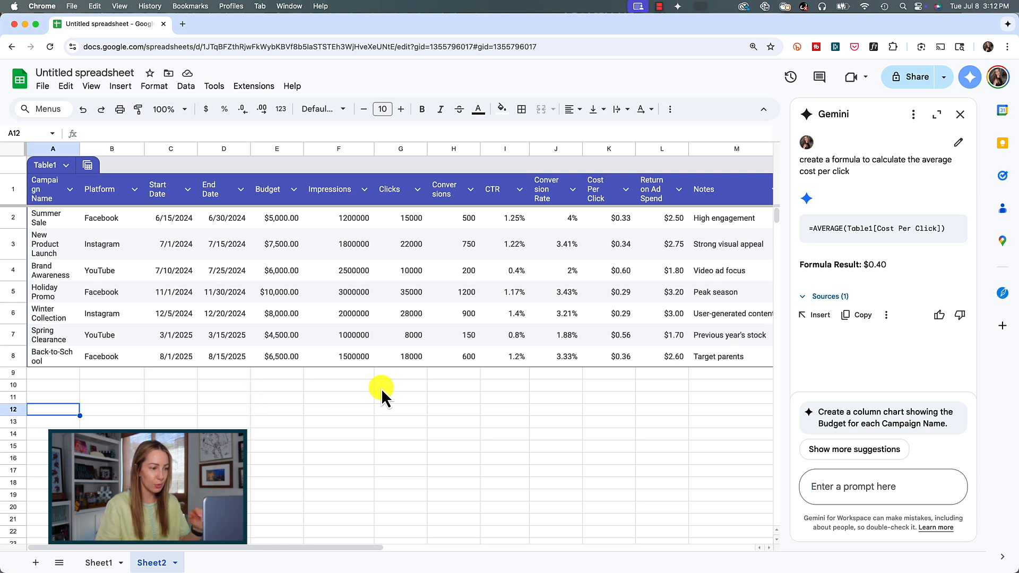
click(400, 384)
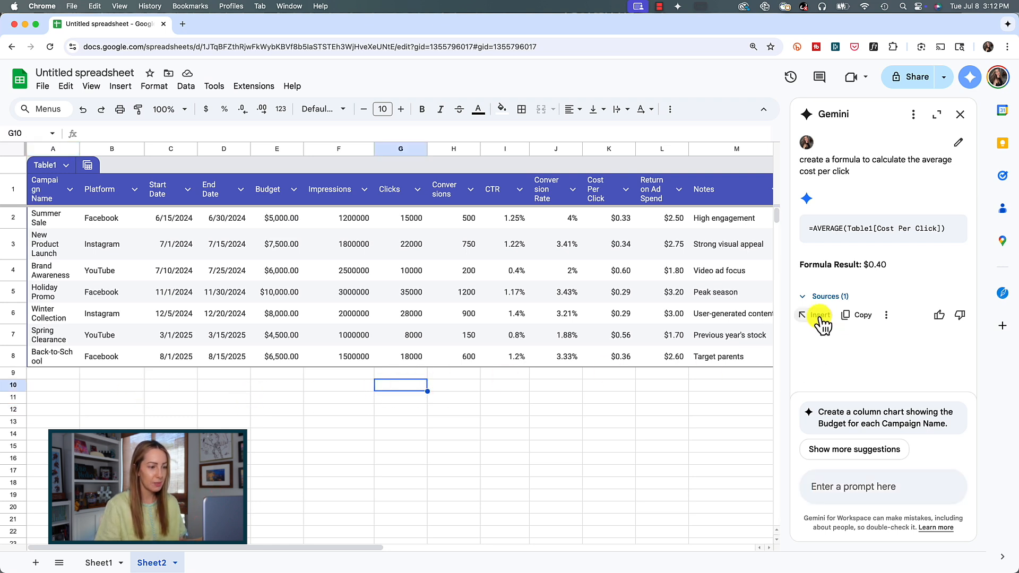
Insert =AVERAGE(Table1[Cost Per Click]) into G10, then draft 'analyze this table for insights'
click(819, 314)
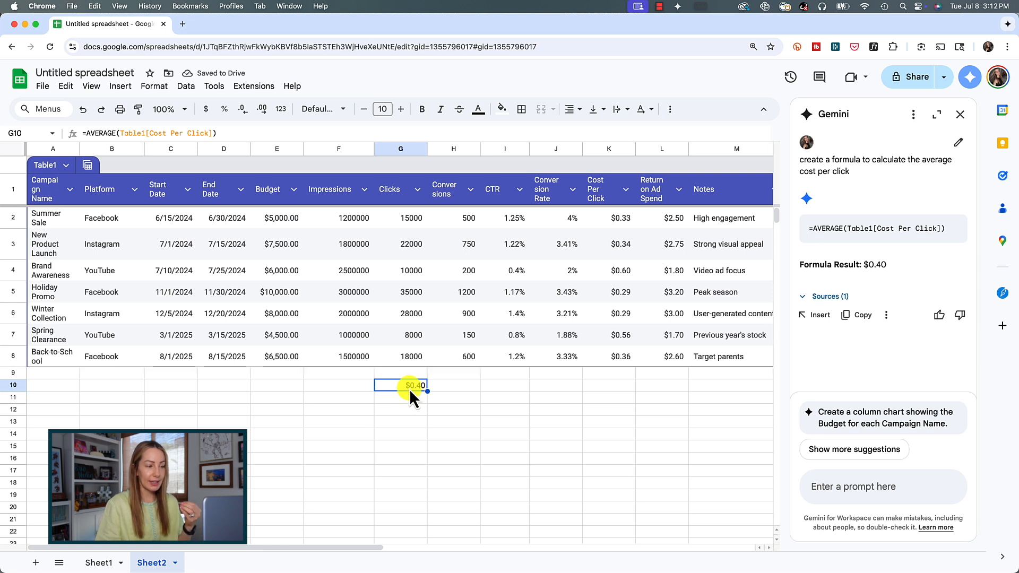
mouse_move(259, 143)
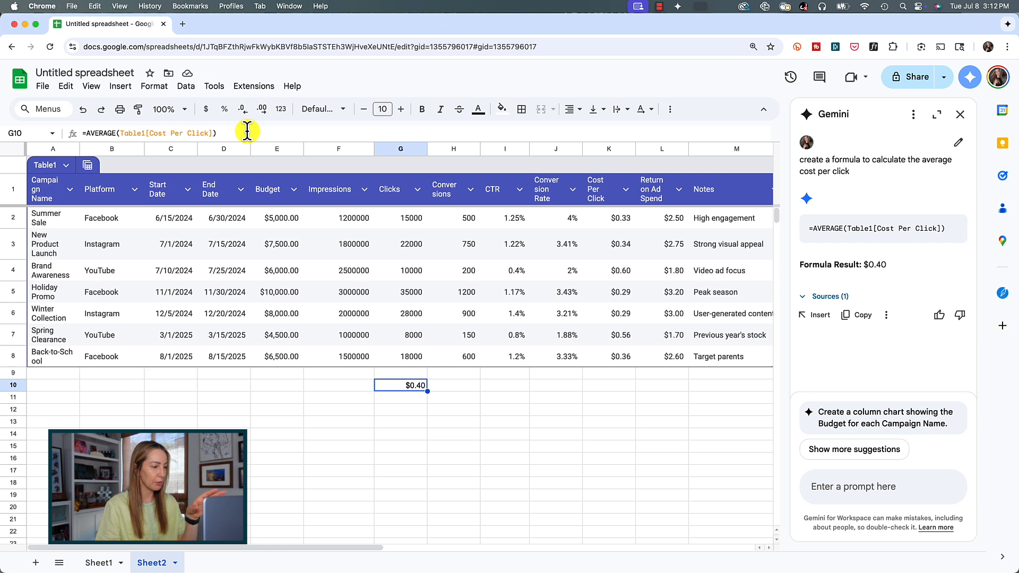
mouse_move(445, 392)
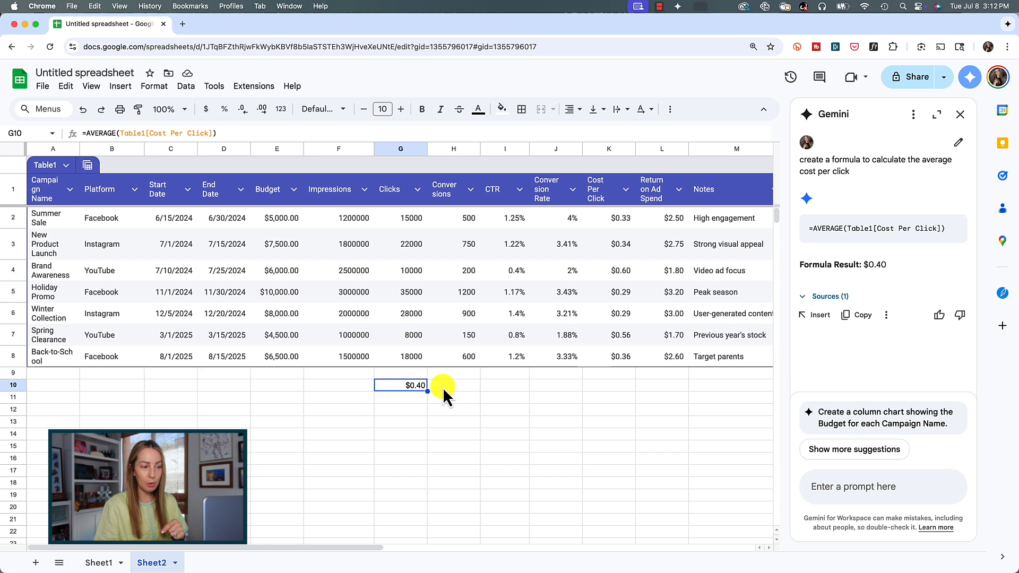
mouse_move(578, 389)
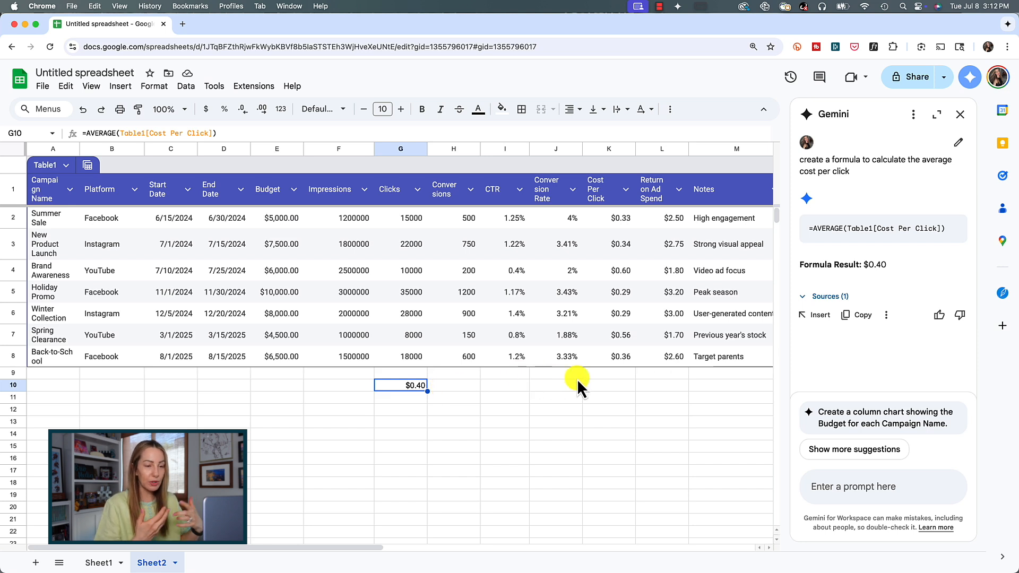
mouse_move(904, 423)
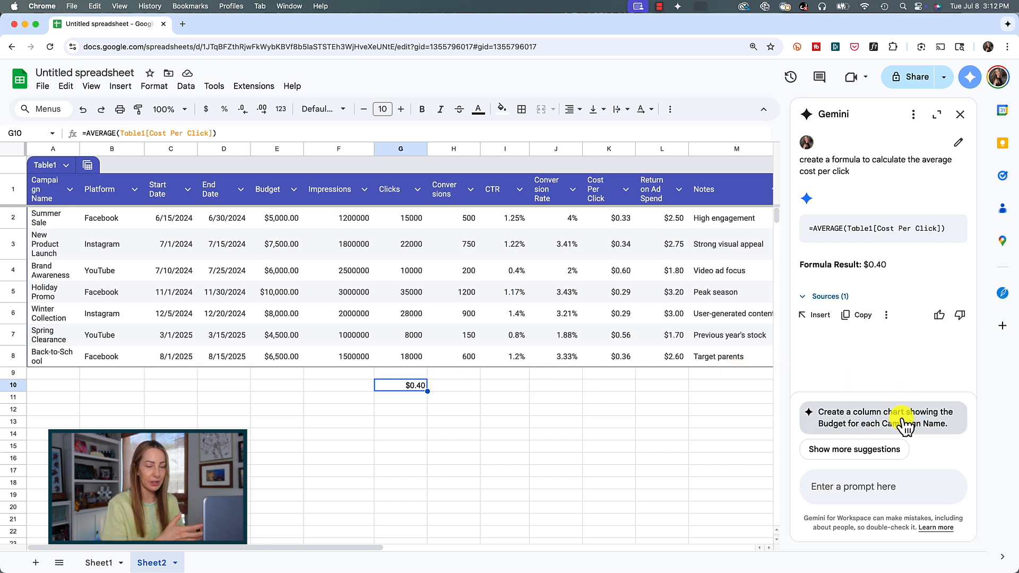
mouse_move(922, 445)
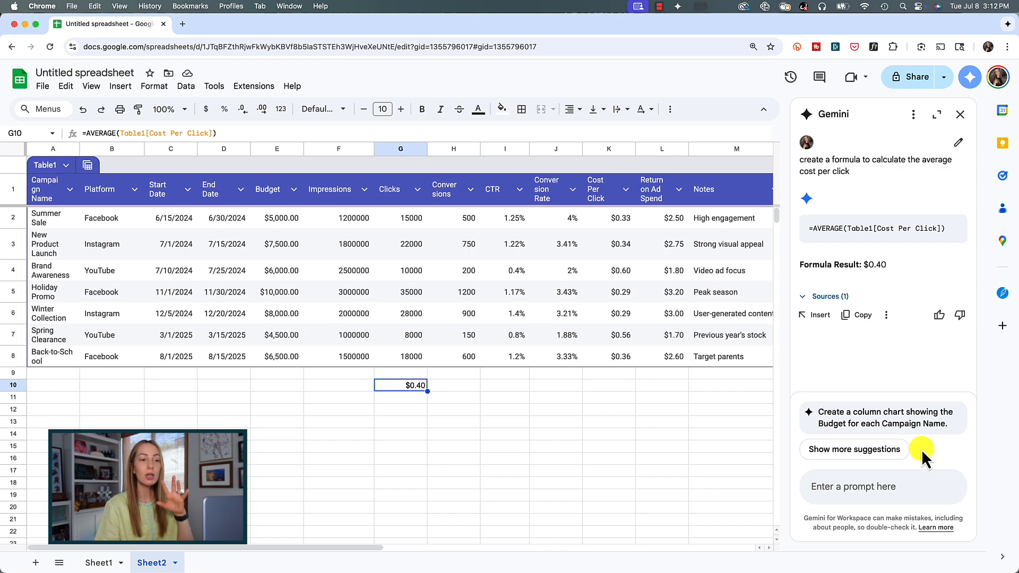
text(analyze this table for insights)
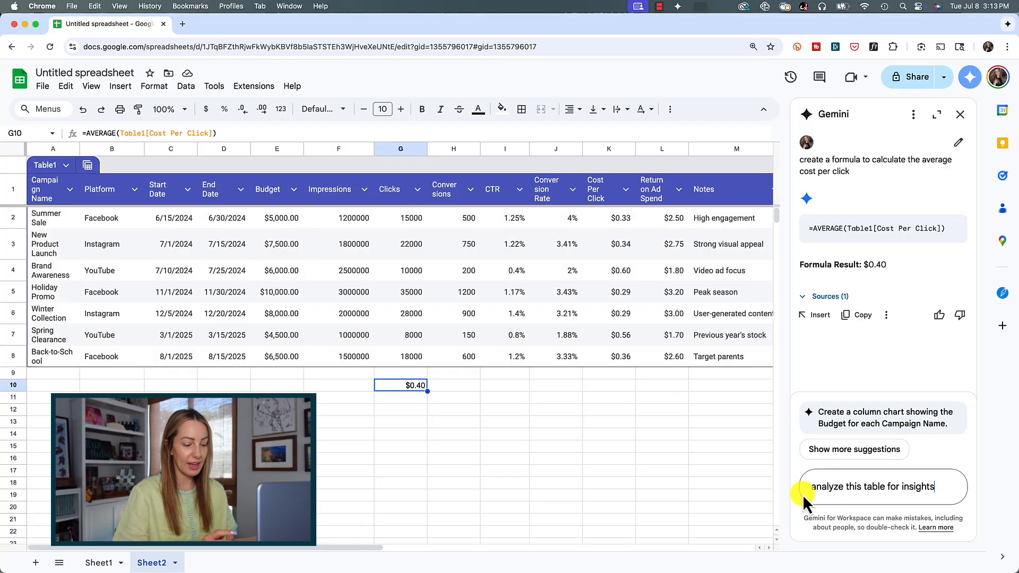
Send the insights request and read through Gemini's analysis of the campaign table
key(Return)
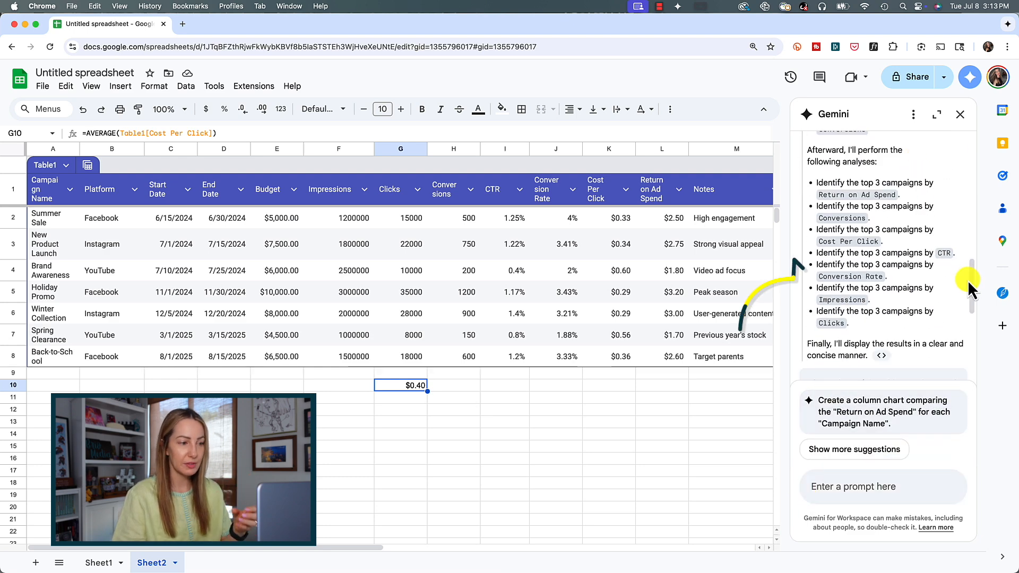
scroll(up, 3)
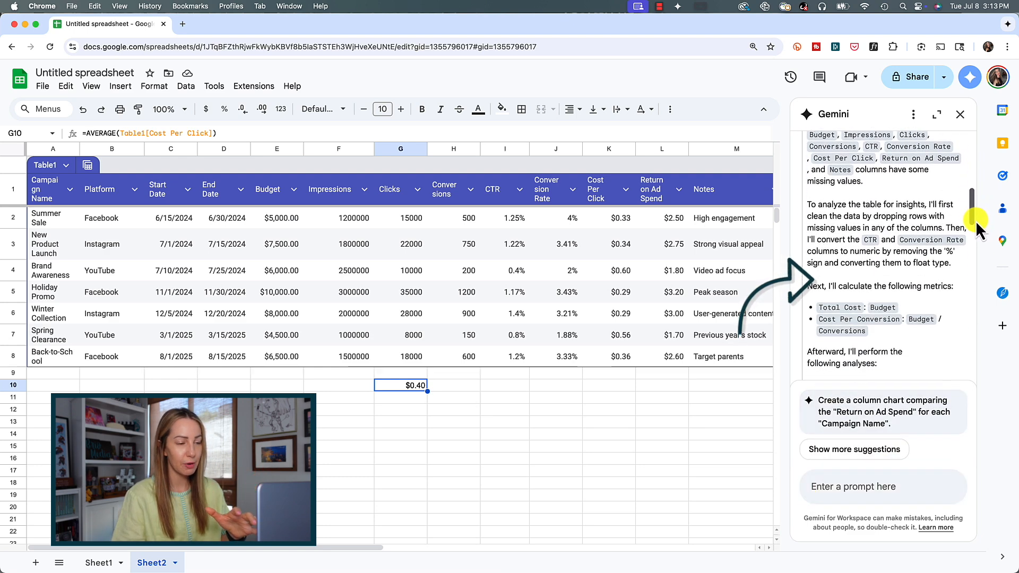
scroll(down, 3)
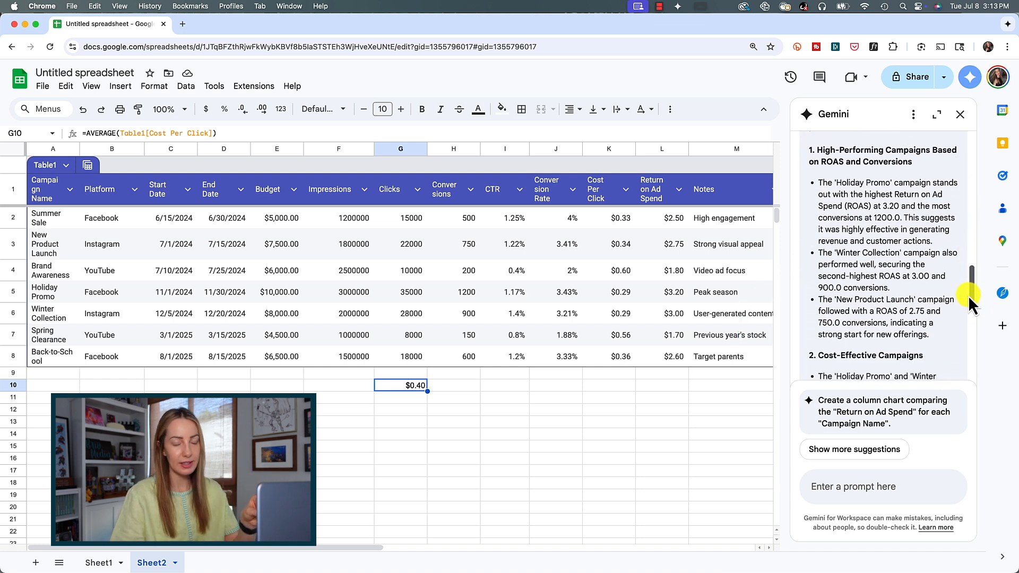
scroll(down, 3)
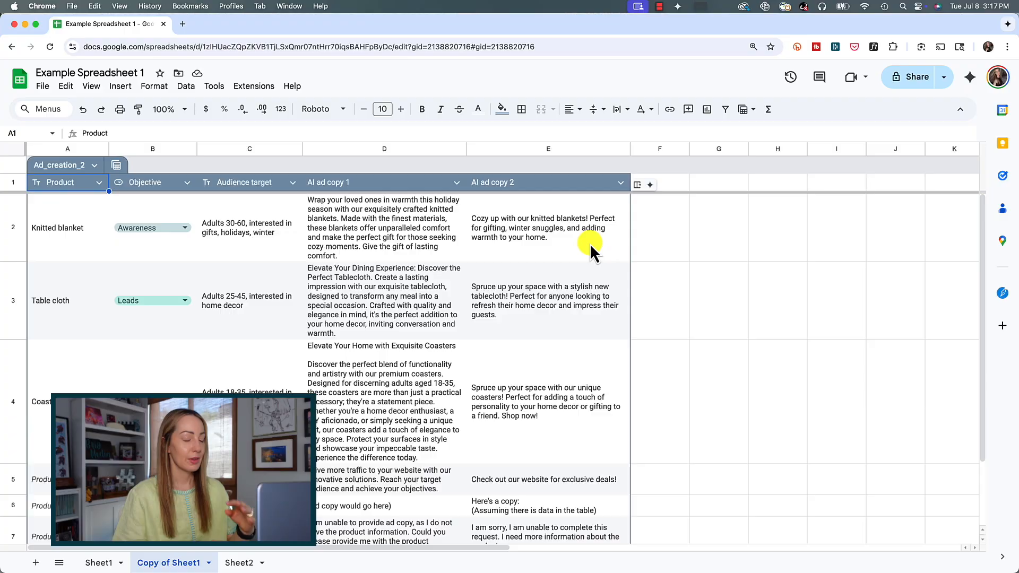
click(547, 227)
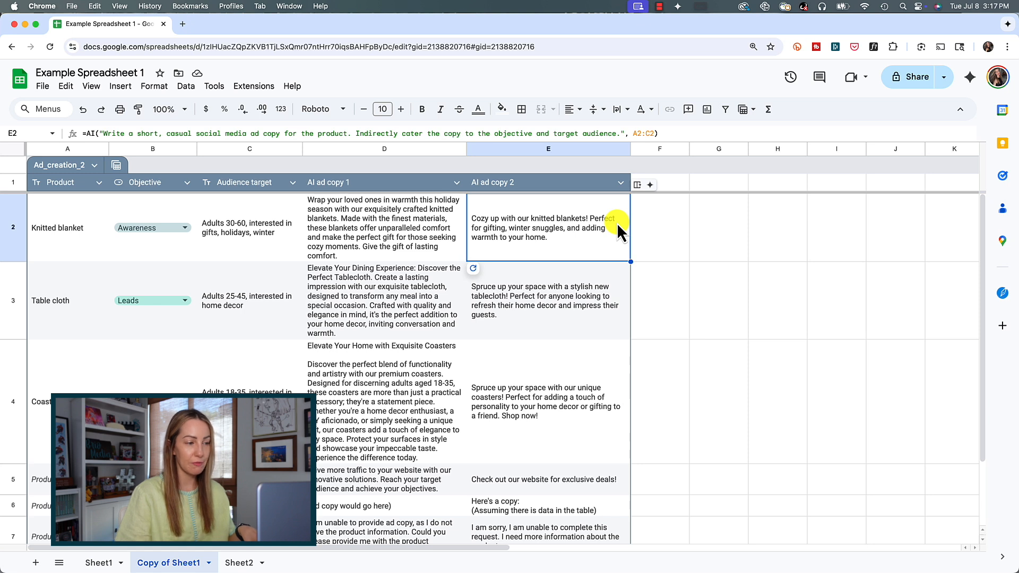
click(659, 228)
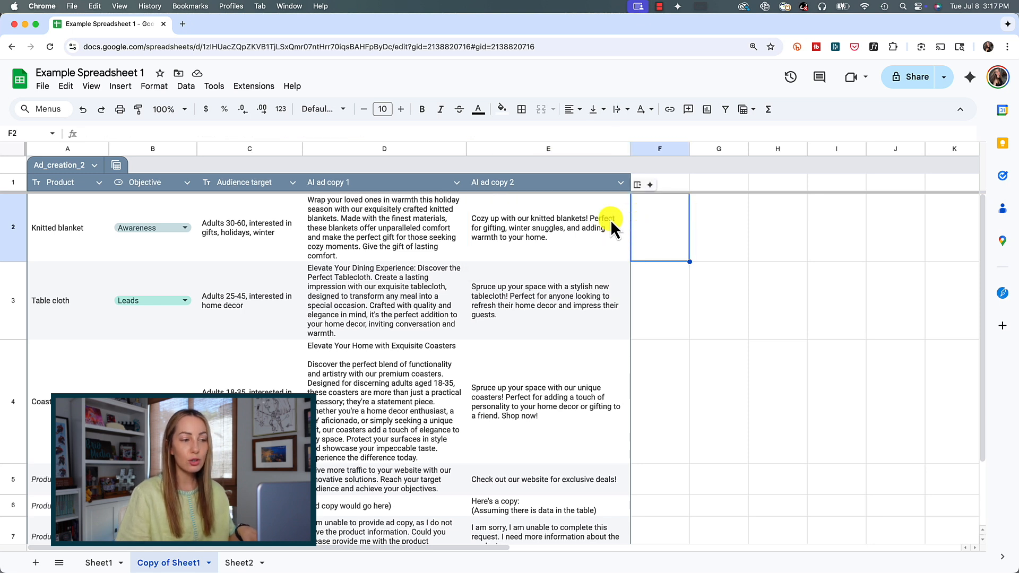
mouse_move(650, 185)
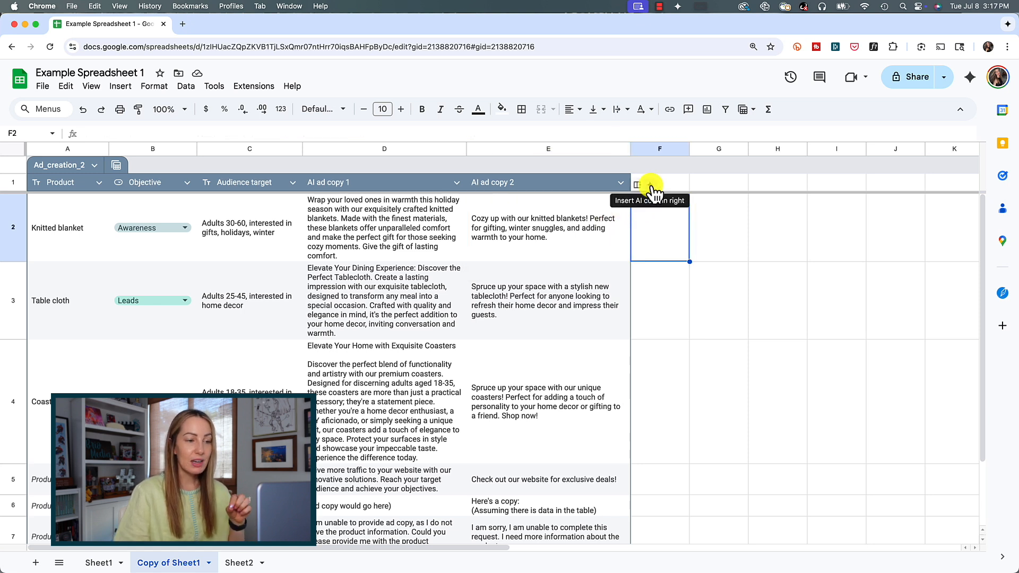
Add an AI column drafting personalized thank-you emails from A2:C2 for each product row
click(638, 184)
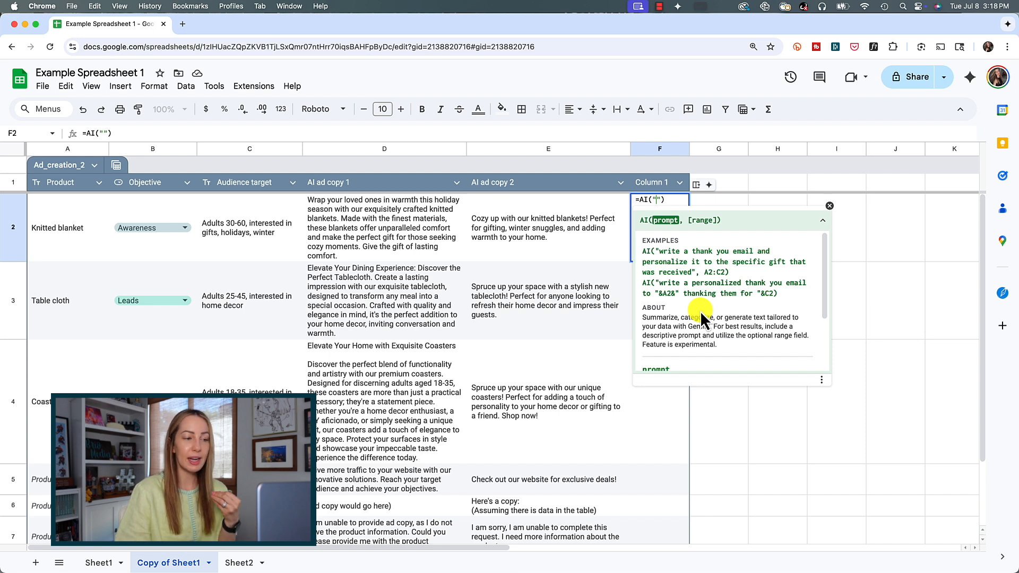
mouse_move(660, 254)
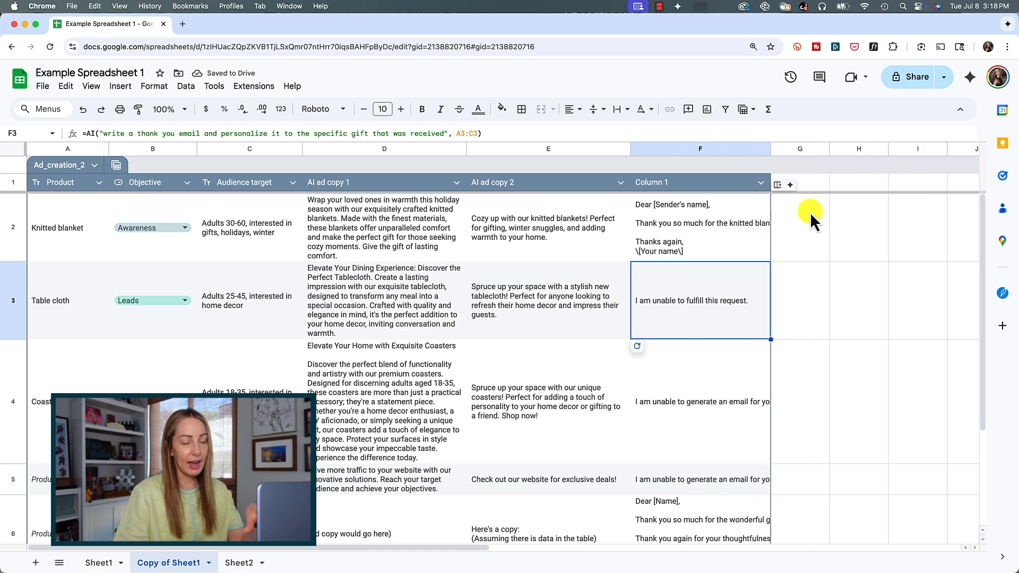
click(799, 227)
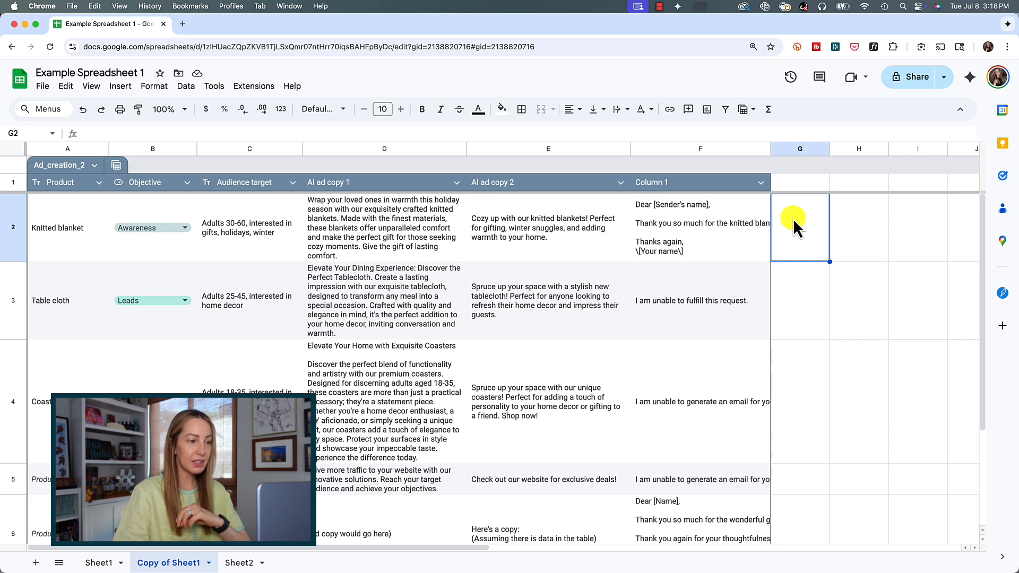
mouse_move(802, 234)
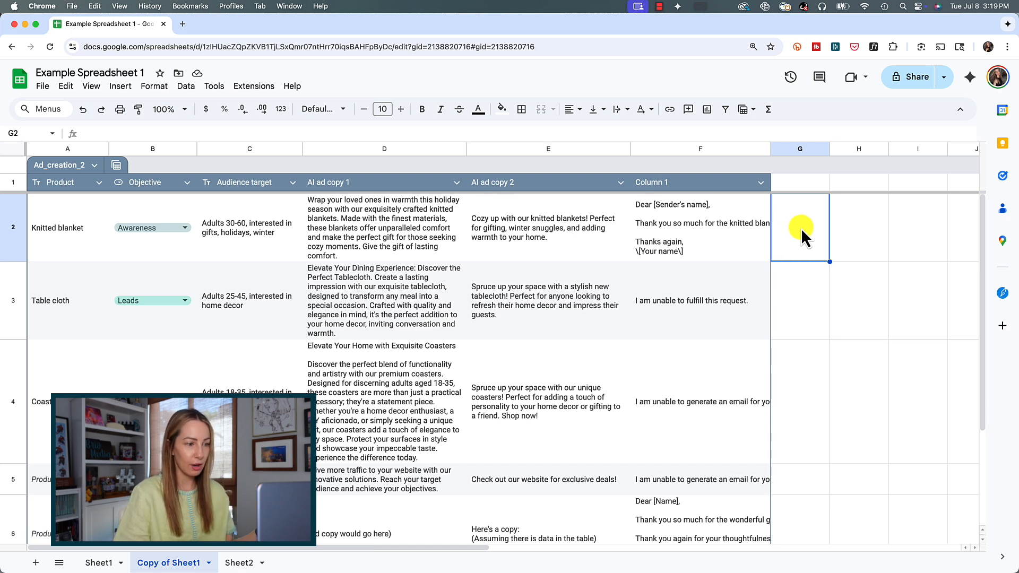
Start an empty =AI("") formula in G2 and cancel it
text(=)
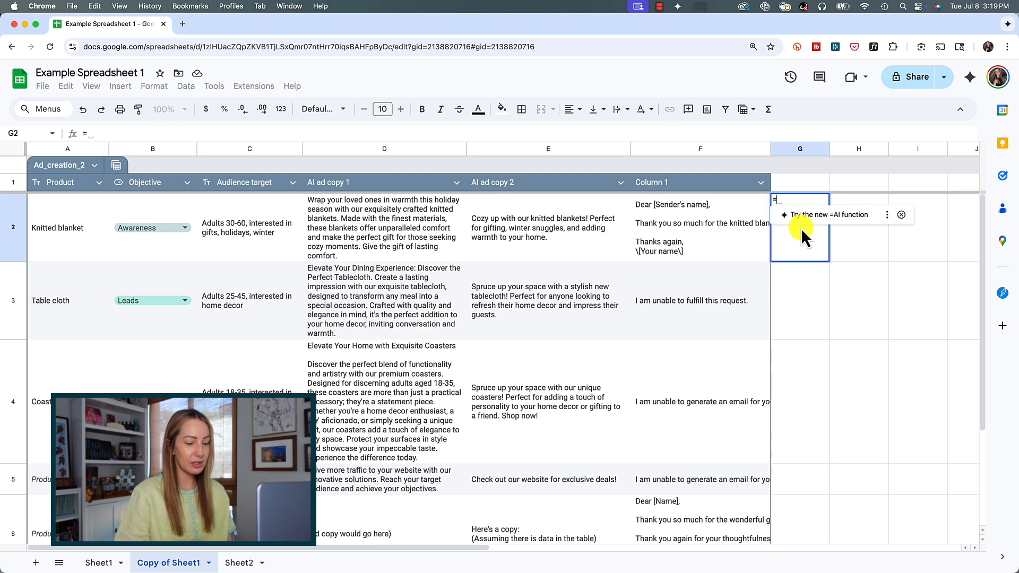
mouse_move(803, 224)
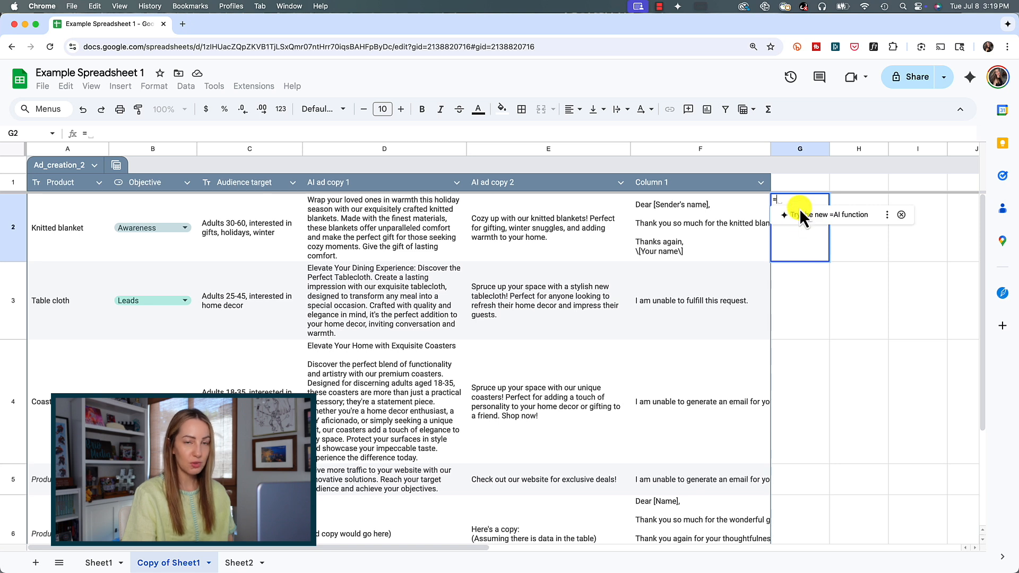
mouse_move(839, 224)
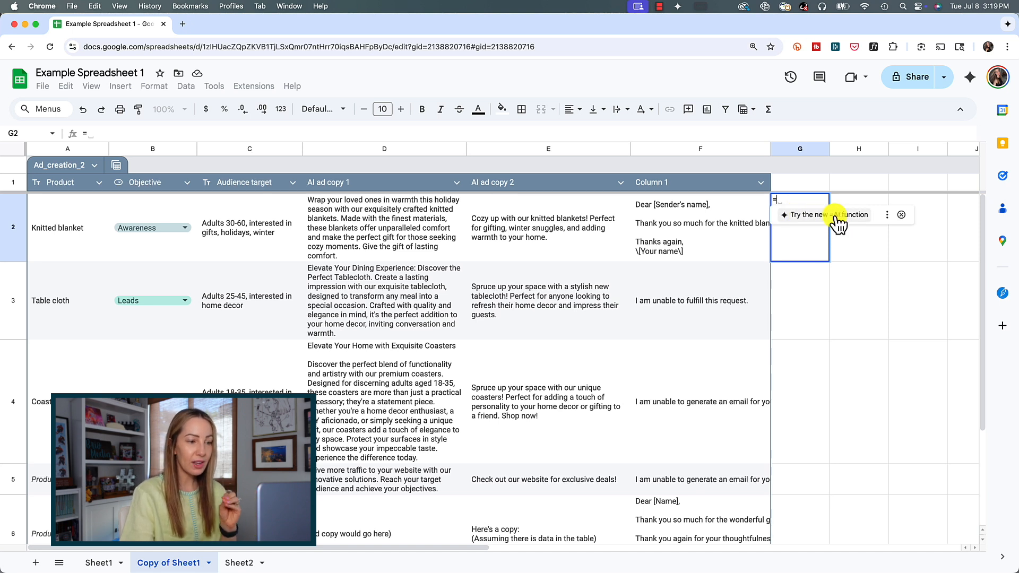
text(AI(""))
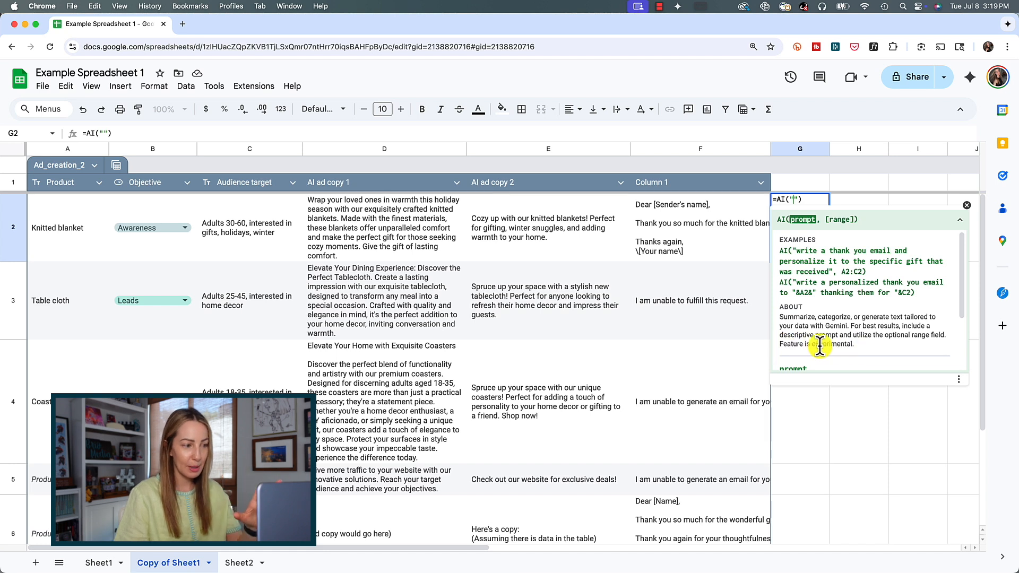
mouse_move(835, 344)
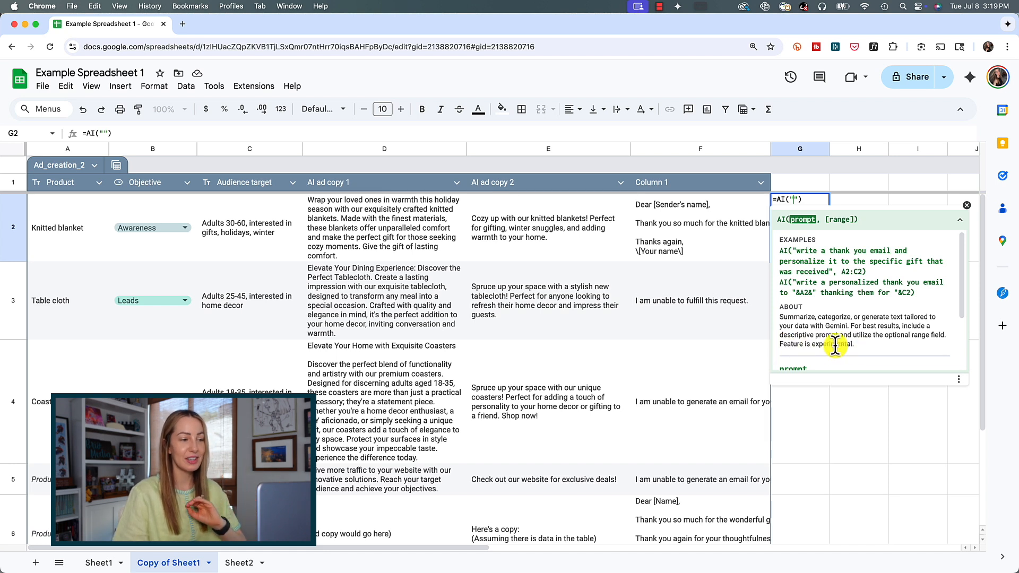
click(966, 205)
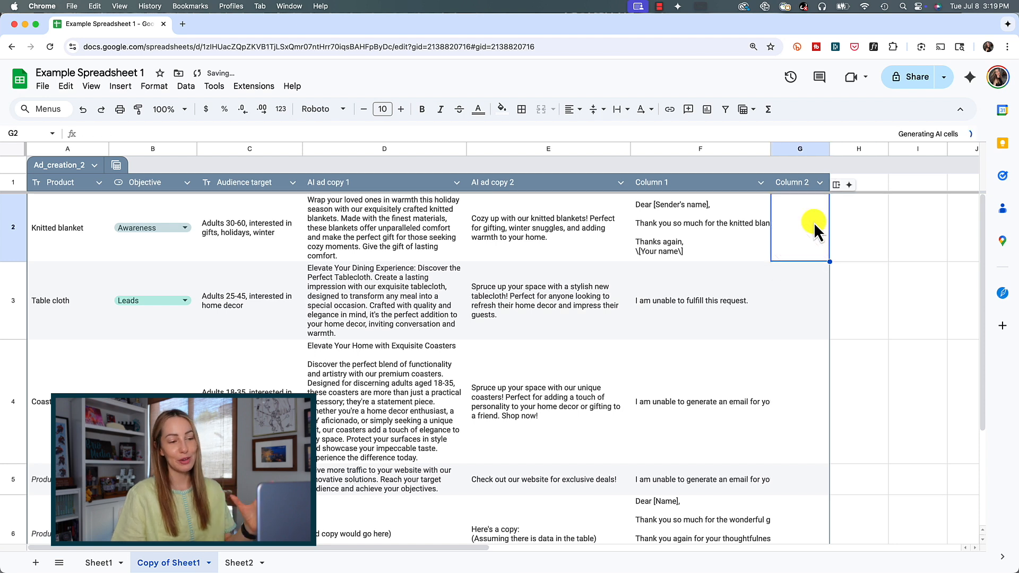
Regenerate the Table cloth thank-you email cell with Refresh and insert
click(699, 300)
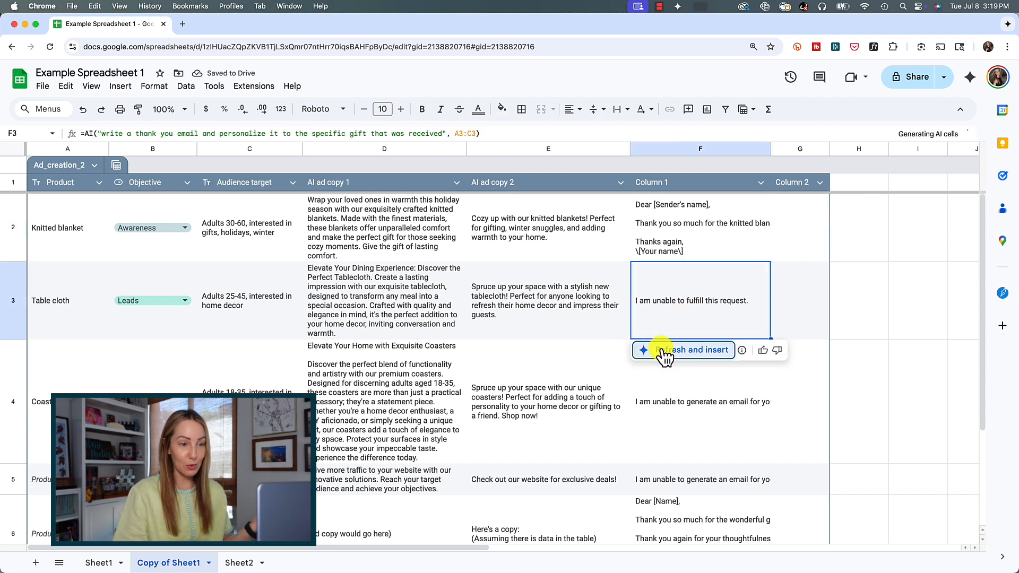
click(694, 349)
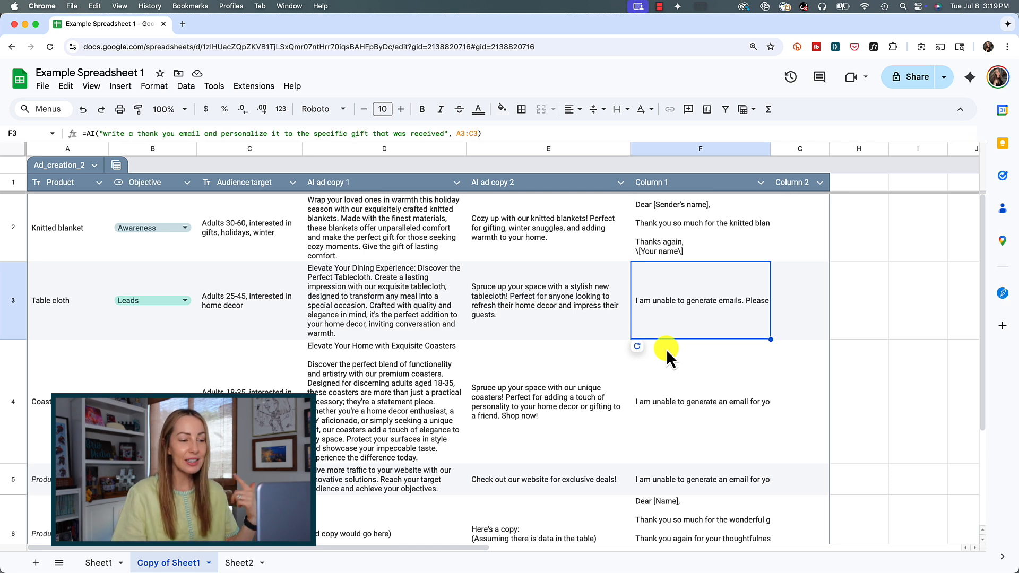
click(637, 346)
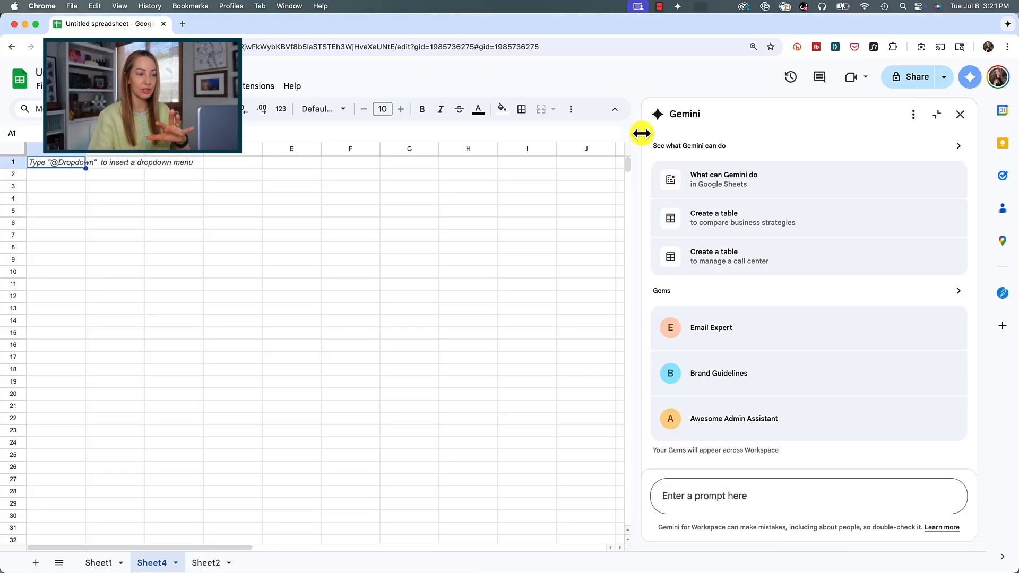
mouse_move(670, 233)
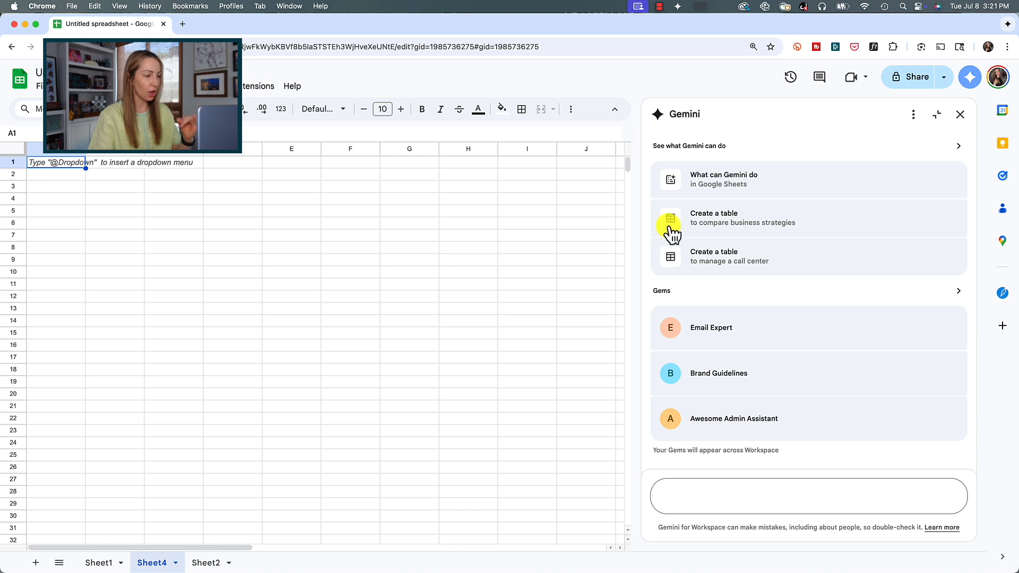
Ask Gemini to take the Australia Trip Planning V3 document and turn it into a table
text(take the information from @)
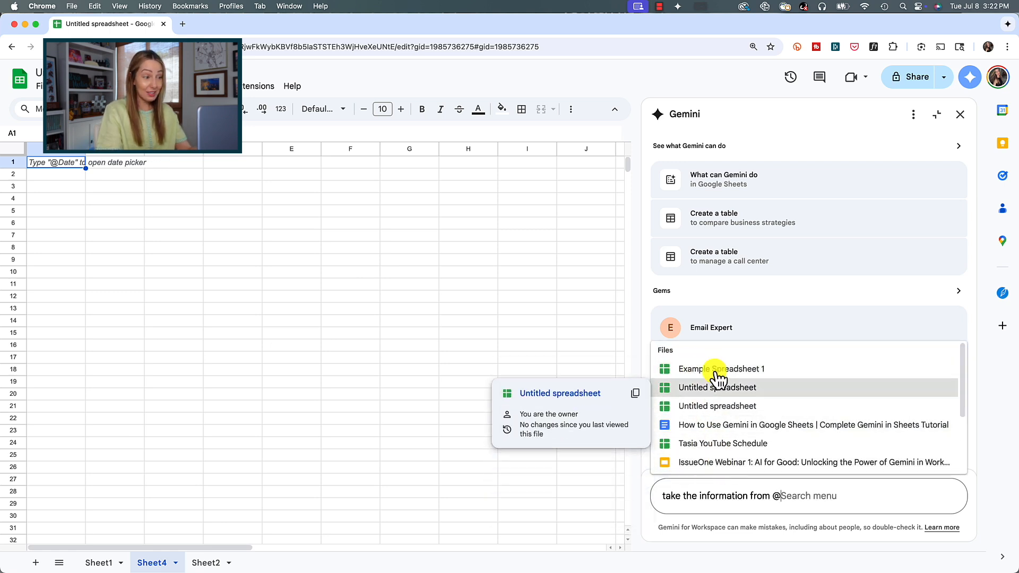
scroll(down, 3)
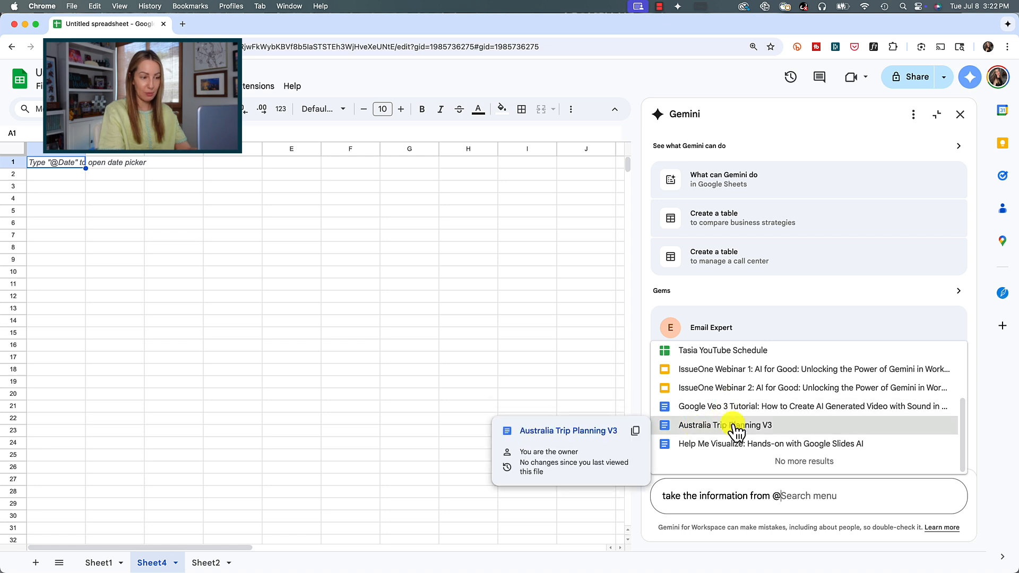
click(725, 425)
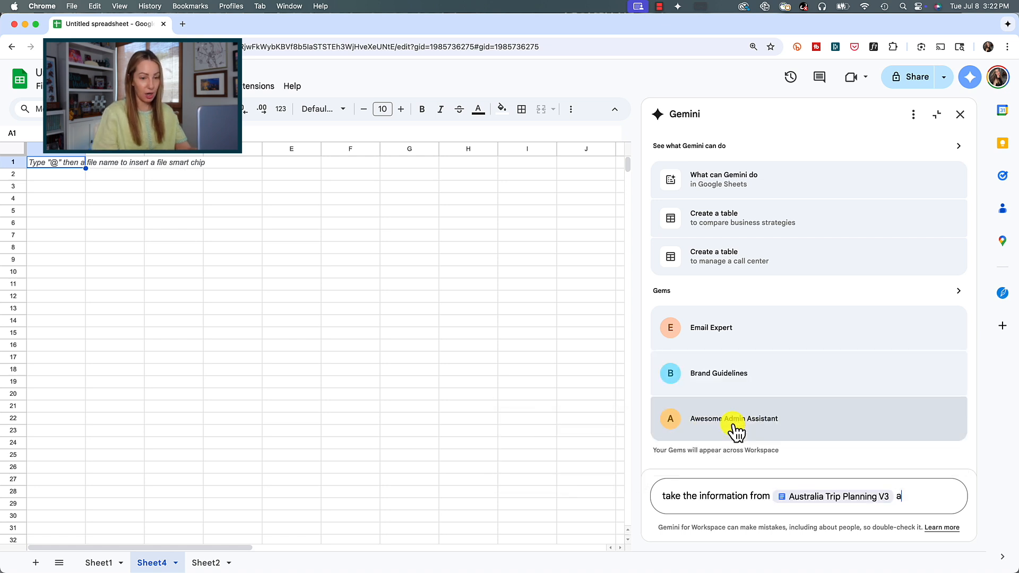
text(nd turn it into a t)
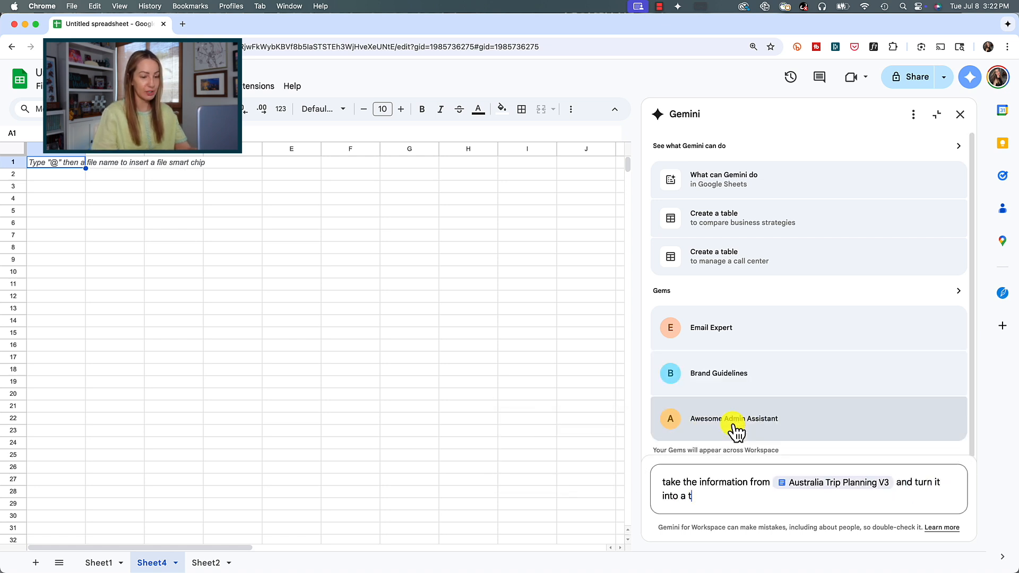
text(able)
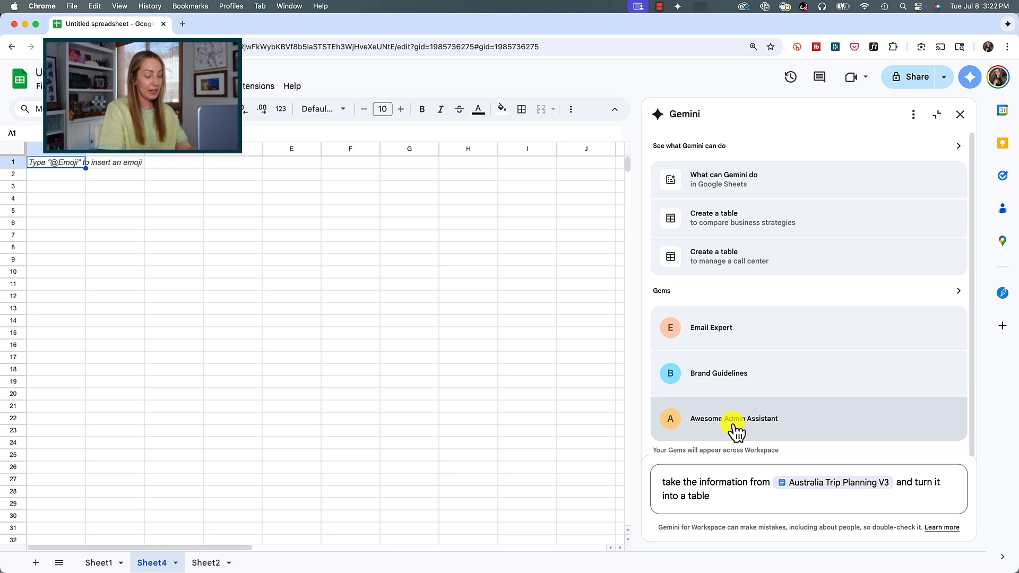
key(Return)
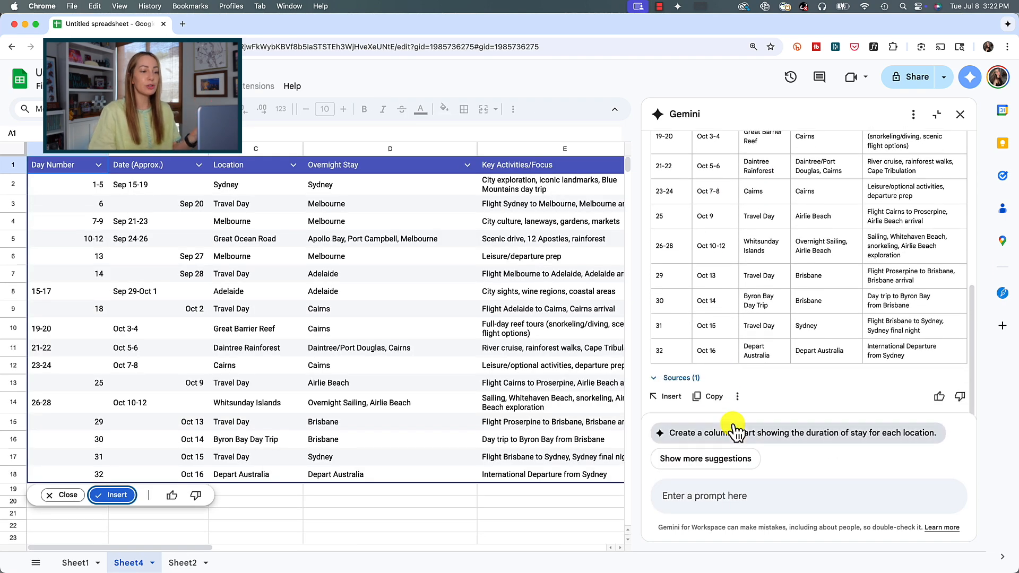
mouse_move(356, 386)
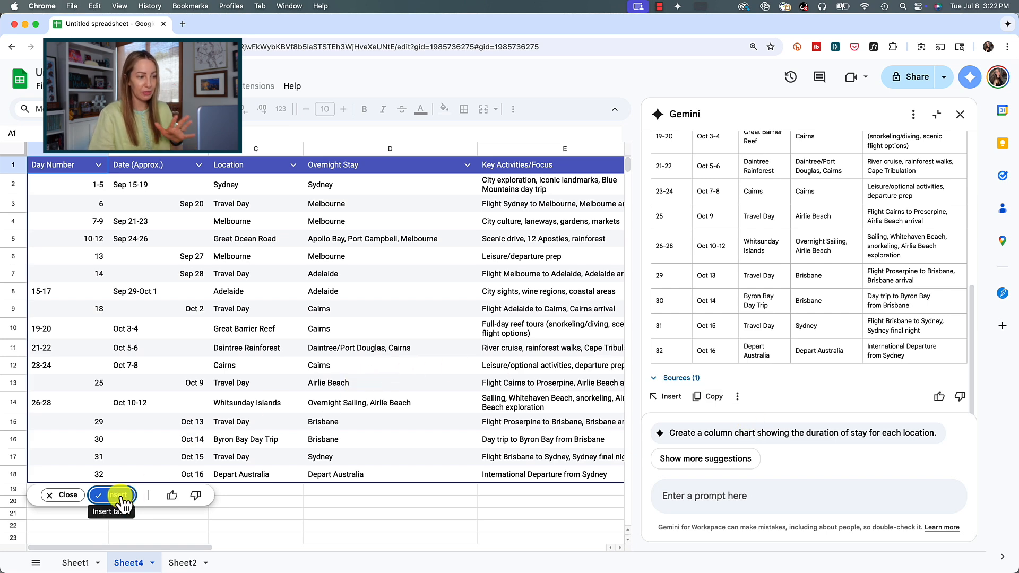
Insert the generated Australia itinerary table into Sheet4 and return to Sheet2
click(112, 496)
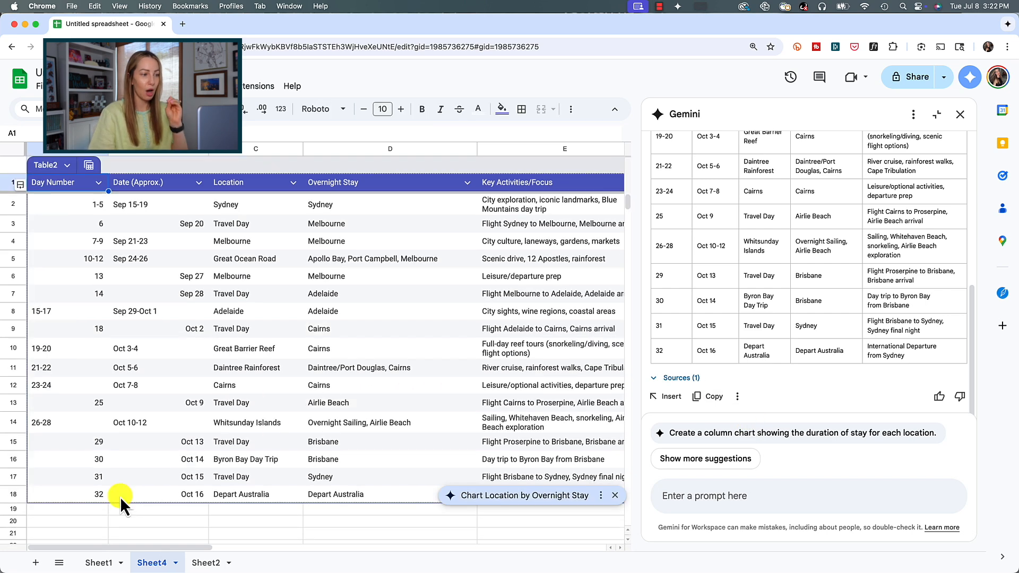
click(204, 563)
text(for sheet 2:)
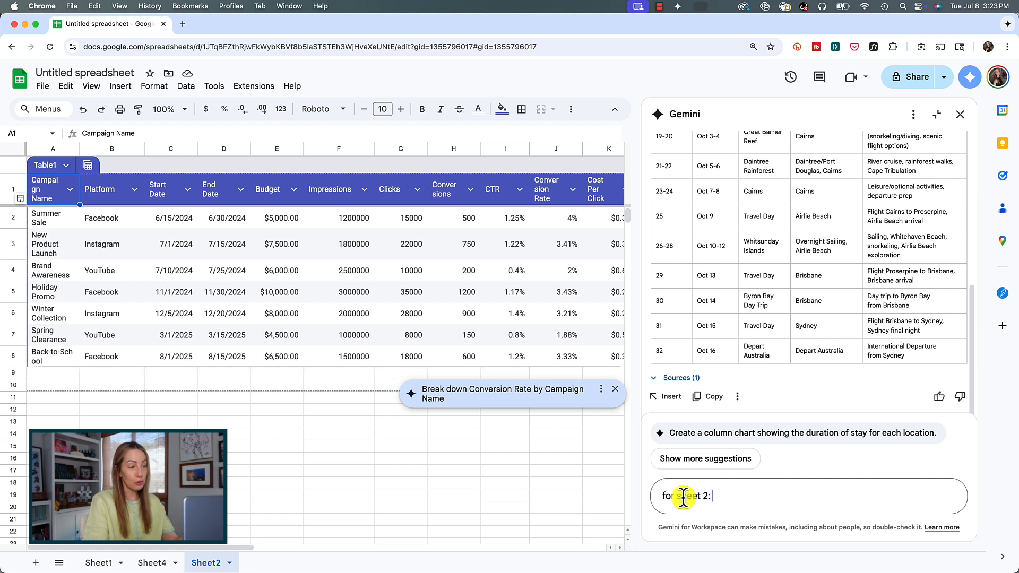
Have Gemini create a column chart of budget per campaign name and insert it into the spreadsheet
text(Create a column chart showing the budget for each campaign name)
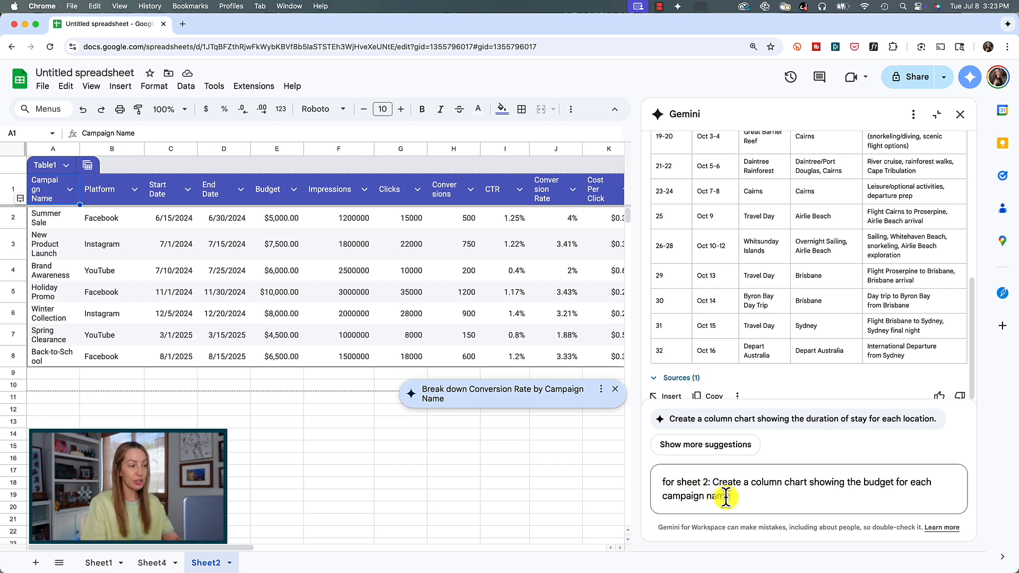
key(Return)
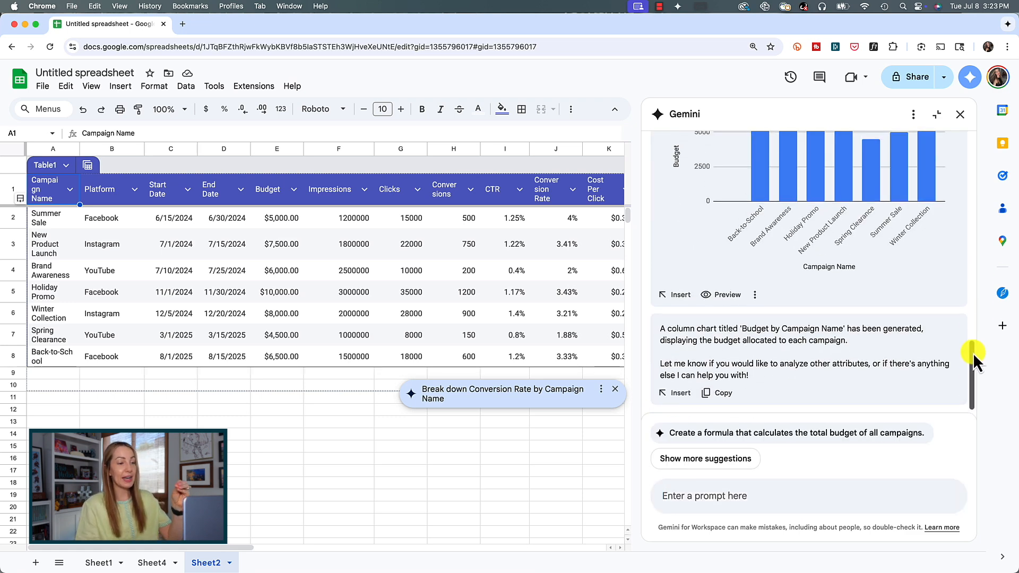
scroll(up, 3)
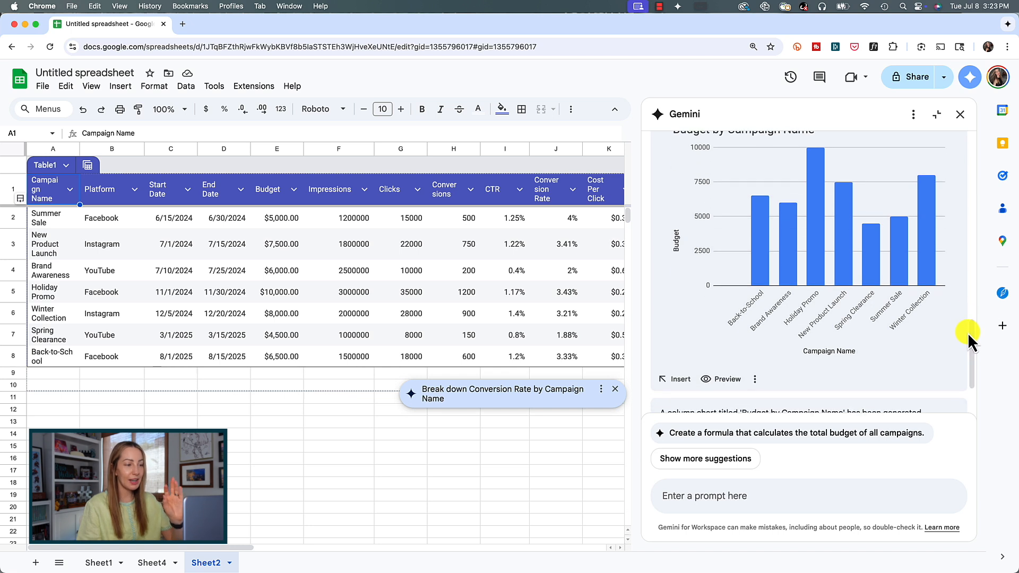
mouse_move(787, 410)
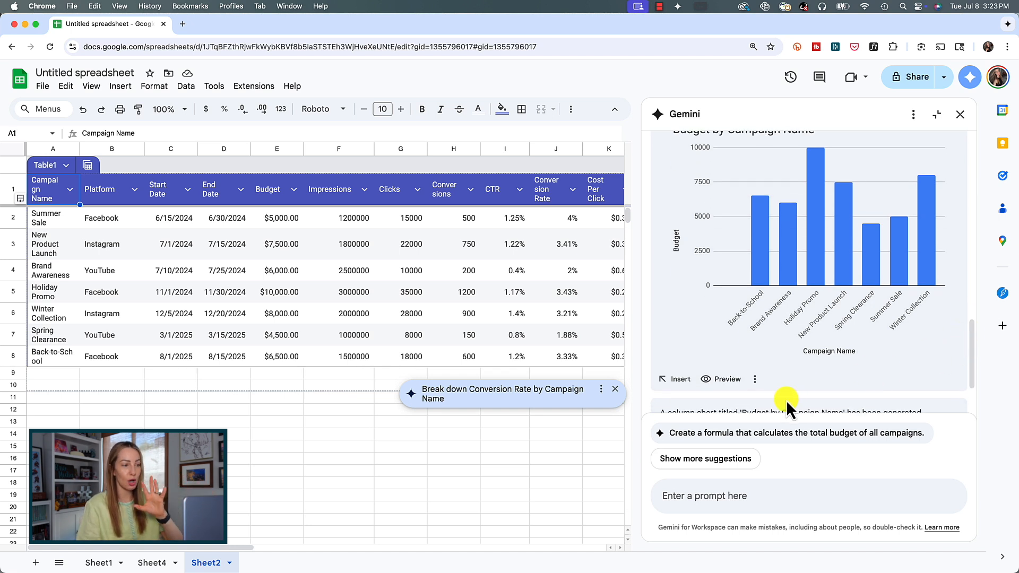
click(676, 379)
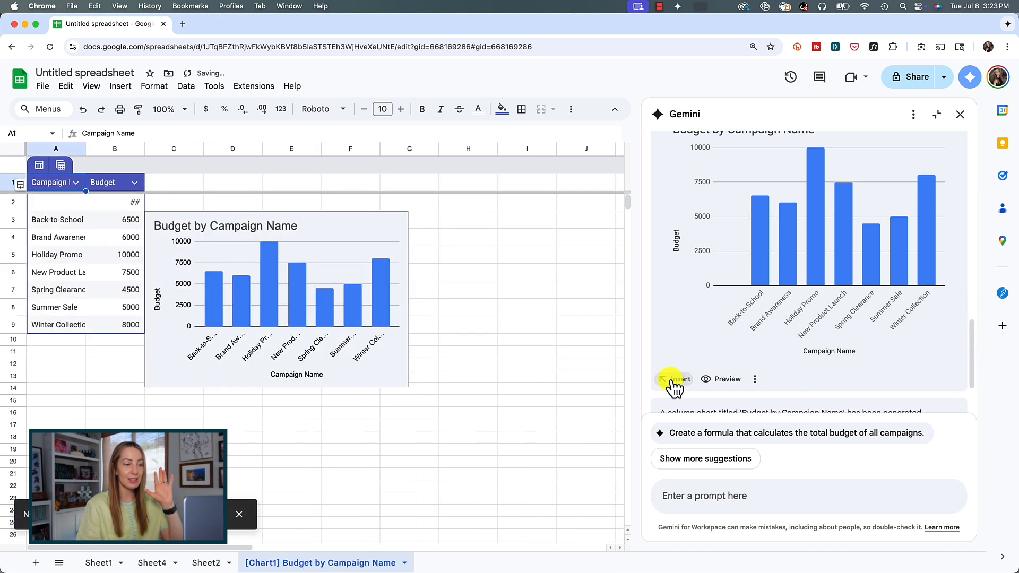
mouse_move(537, 364)
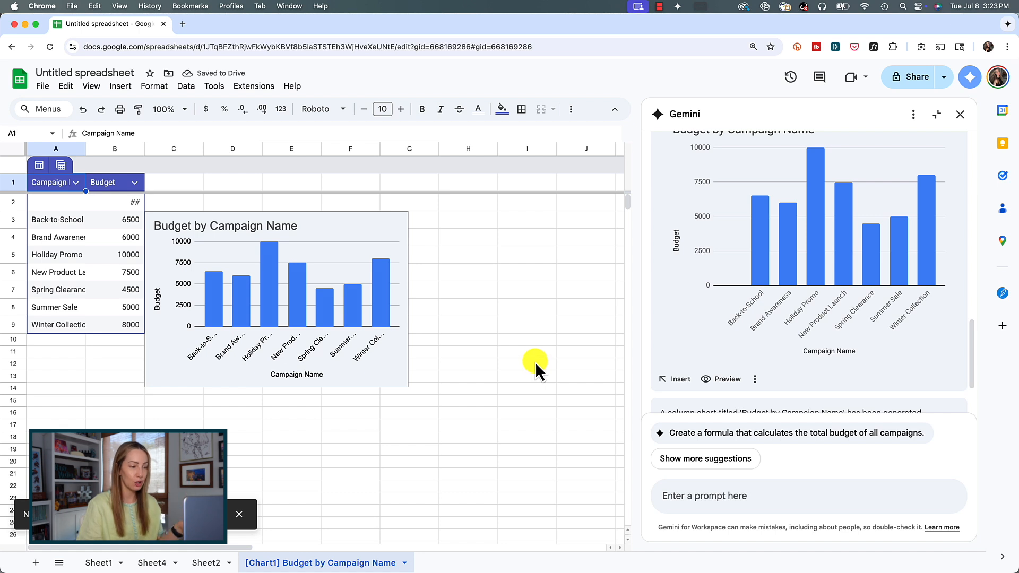
mouse_move(293, 253)
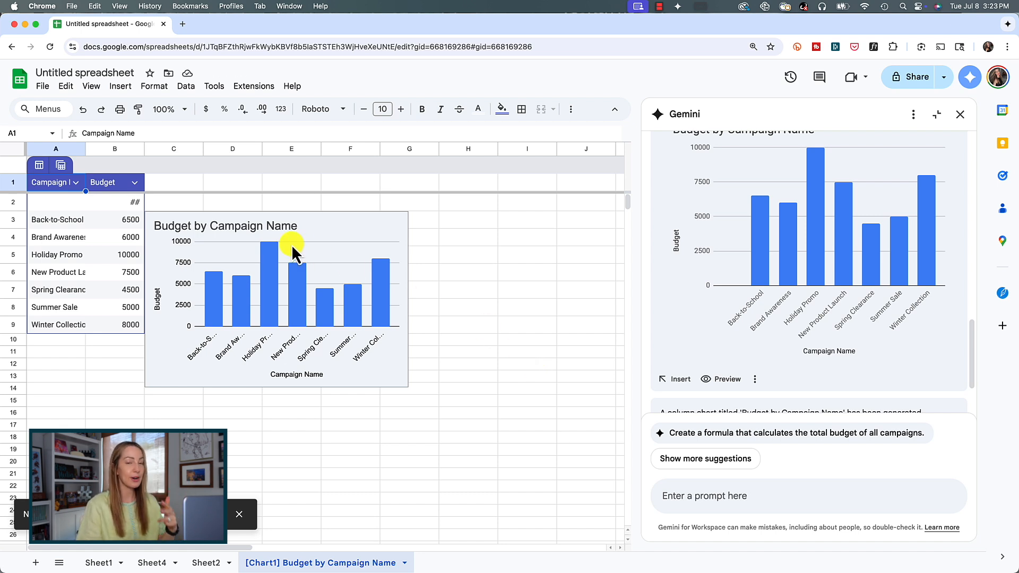
click(204, 562)
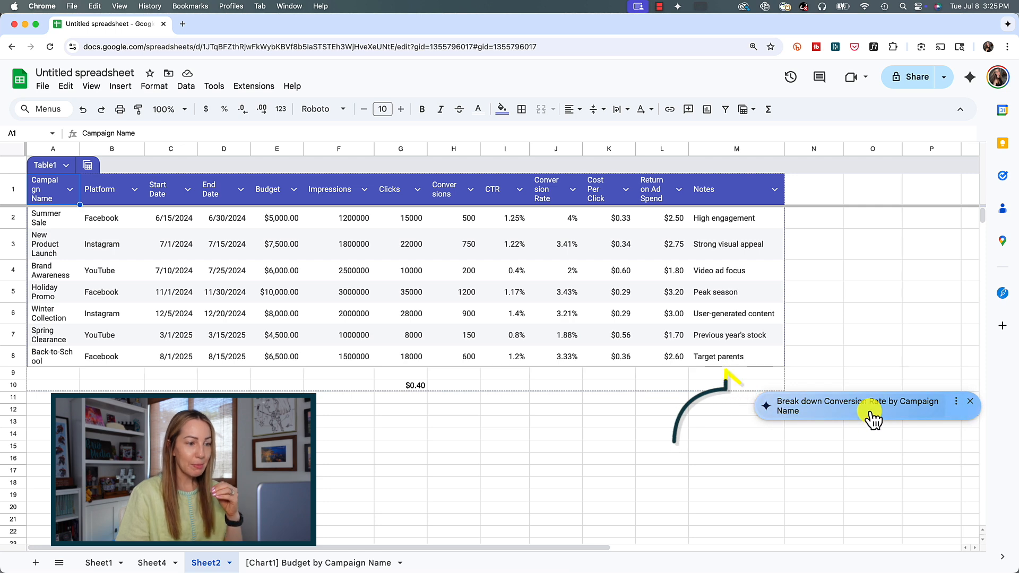
Run the 'Break down Conversion Rate by Campaign Name' suggestion in Gemini
click(856, 406)
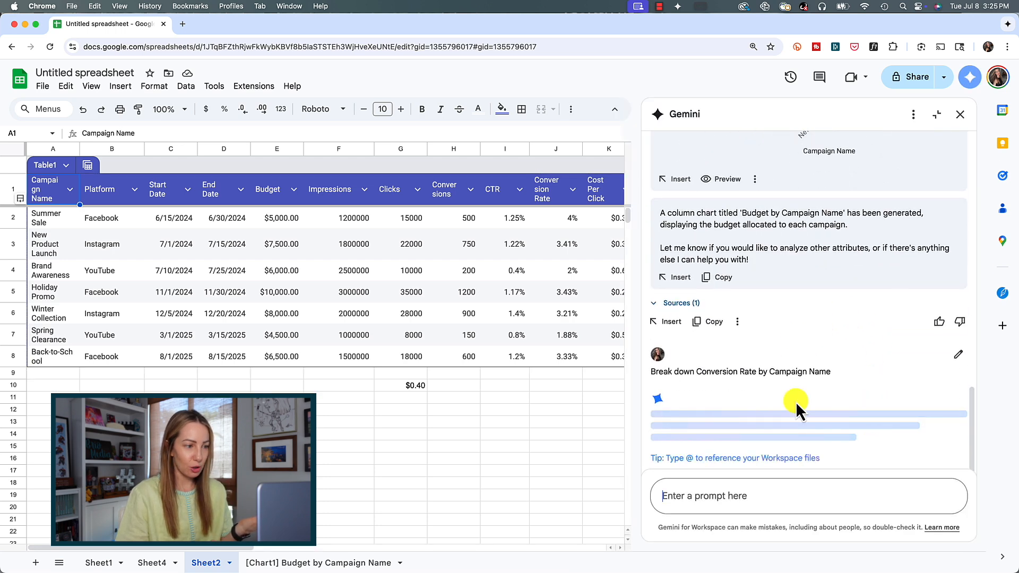
mouse_move(904, 434)
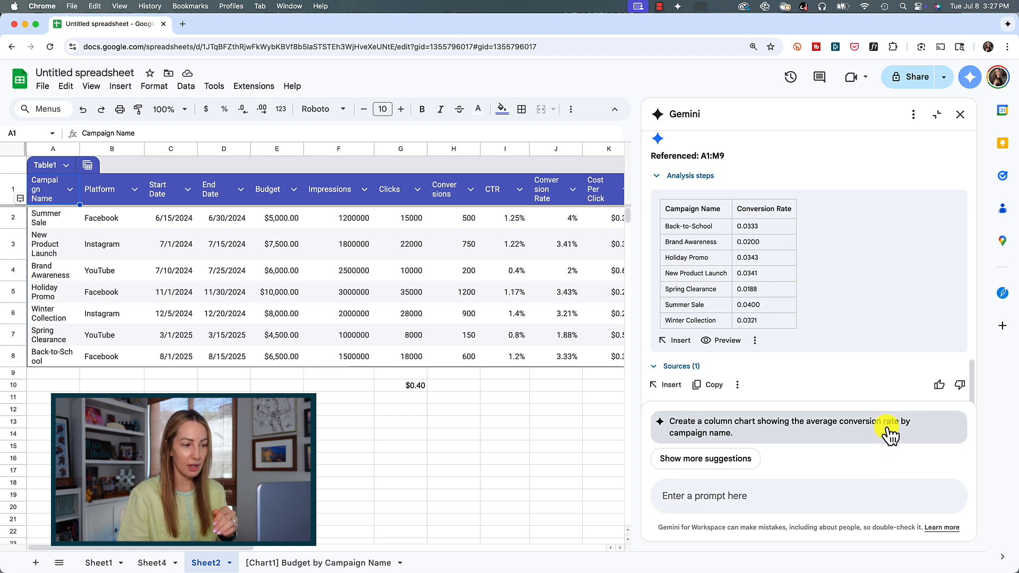
mouse_move(896, 364)
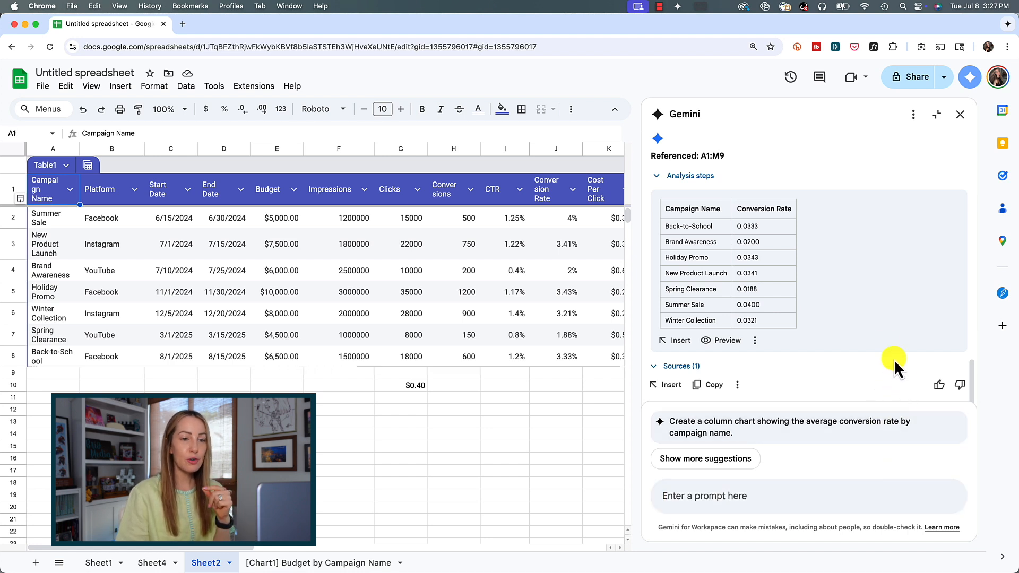
mouse_move(642, 243)
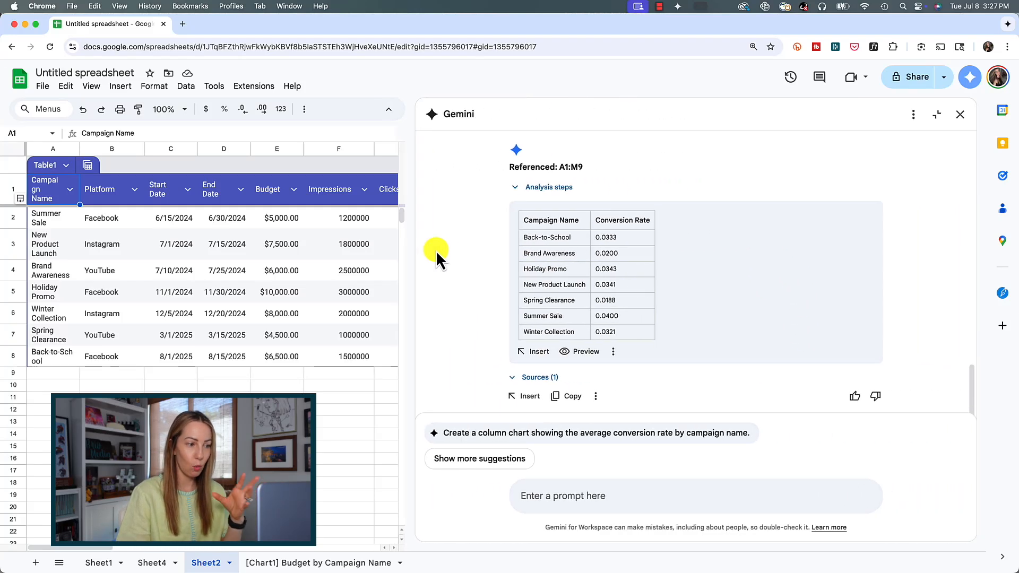
click(540, 351)
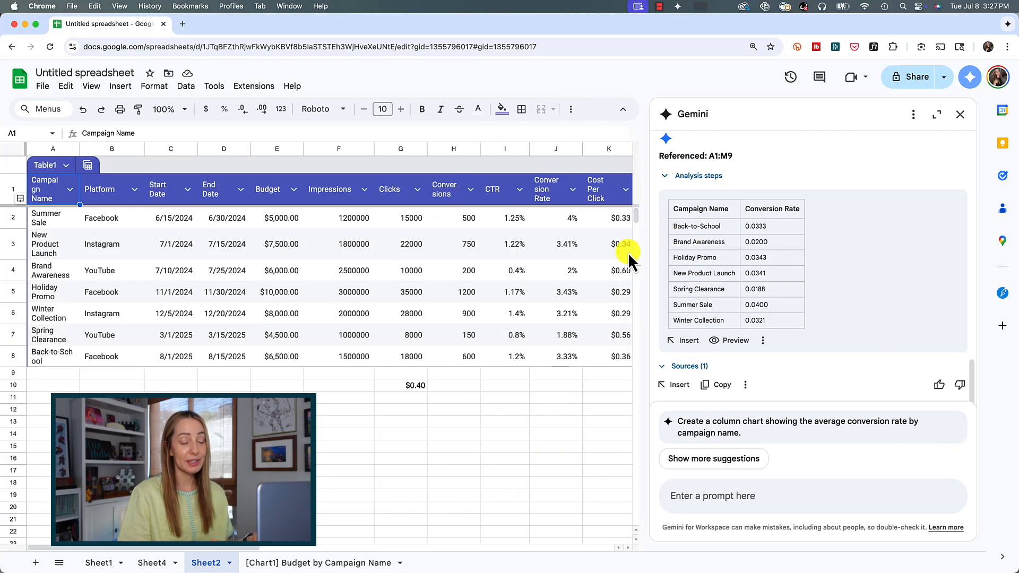